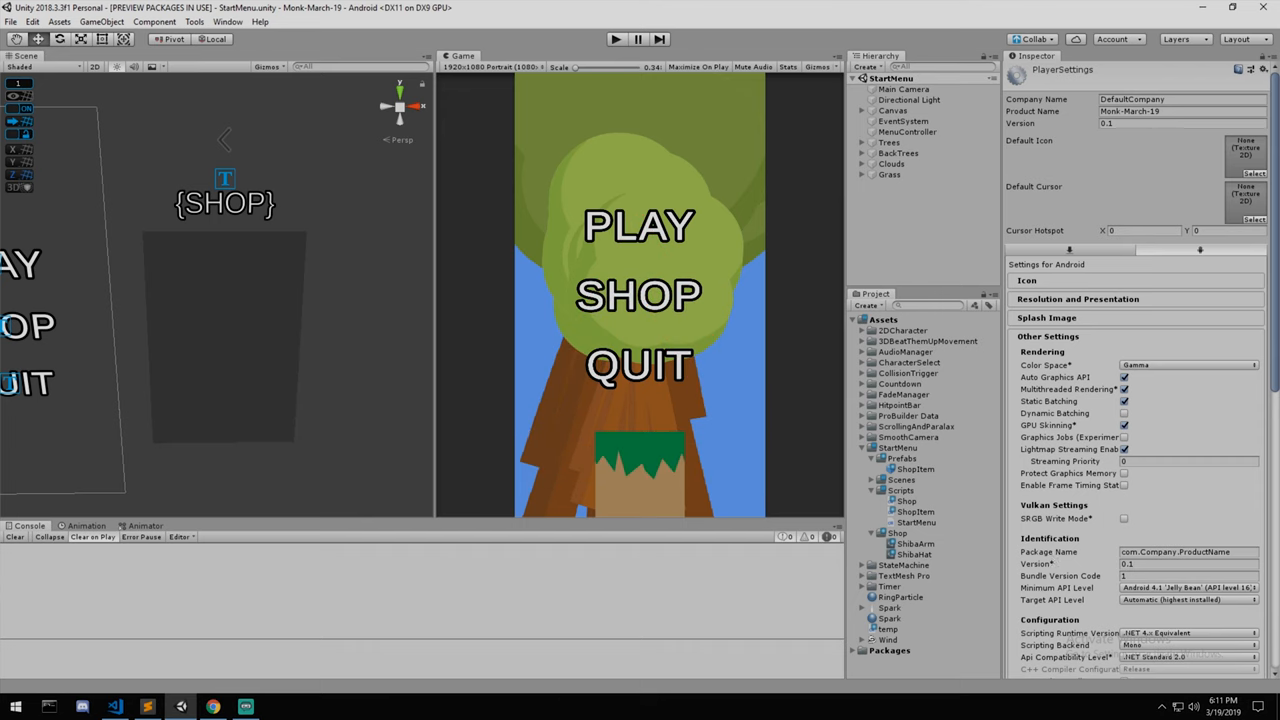
# Step: Open Build Settings from the File menu and confirm Android is the target platform
pyautogui.click(10, 21)
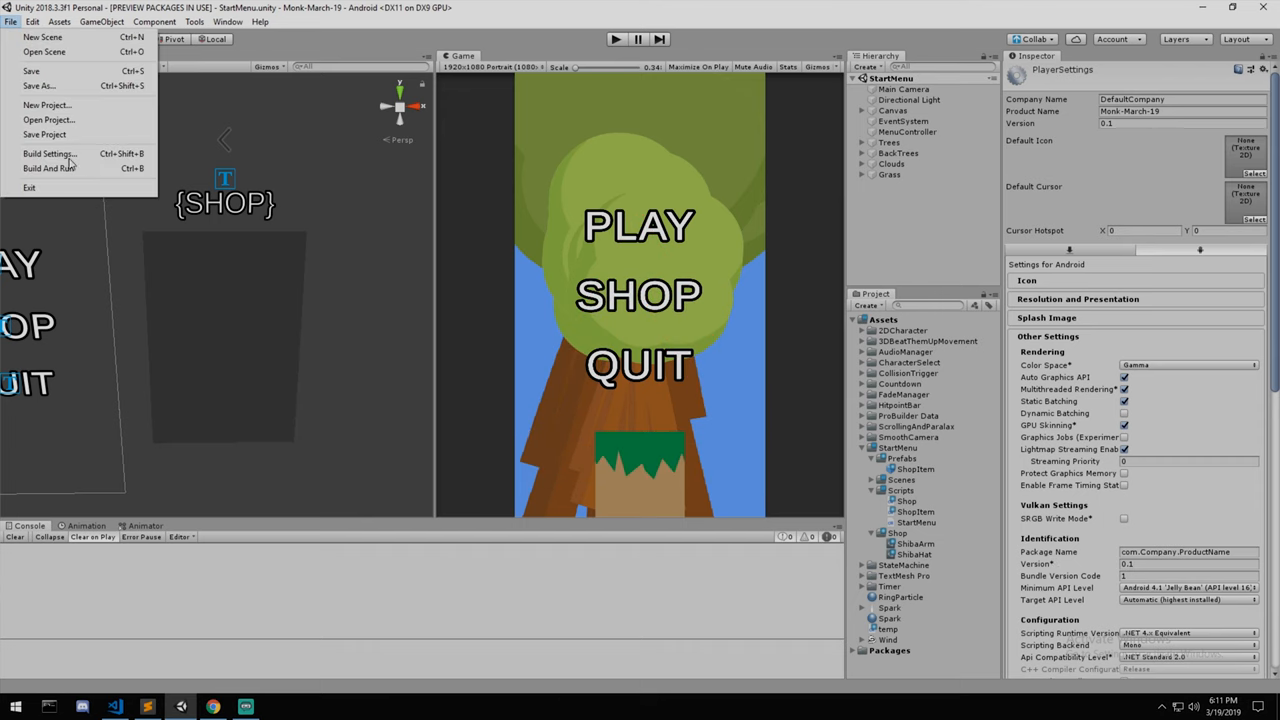
pyautogui.click(48, 153)
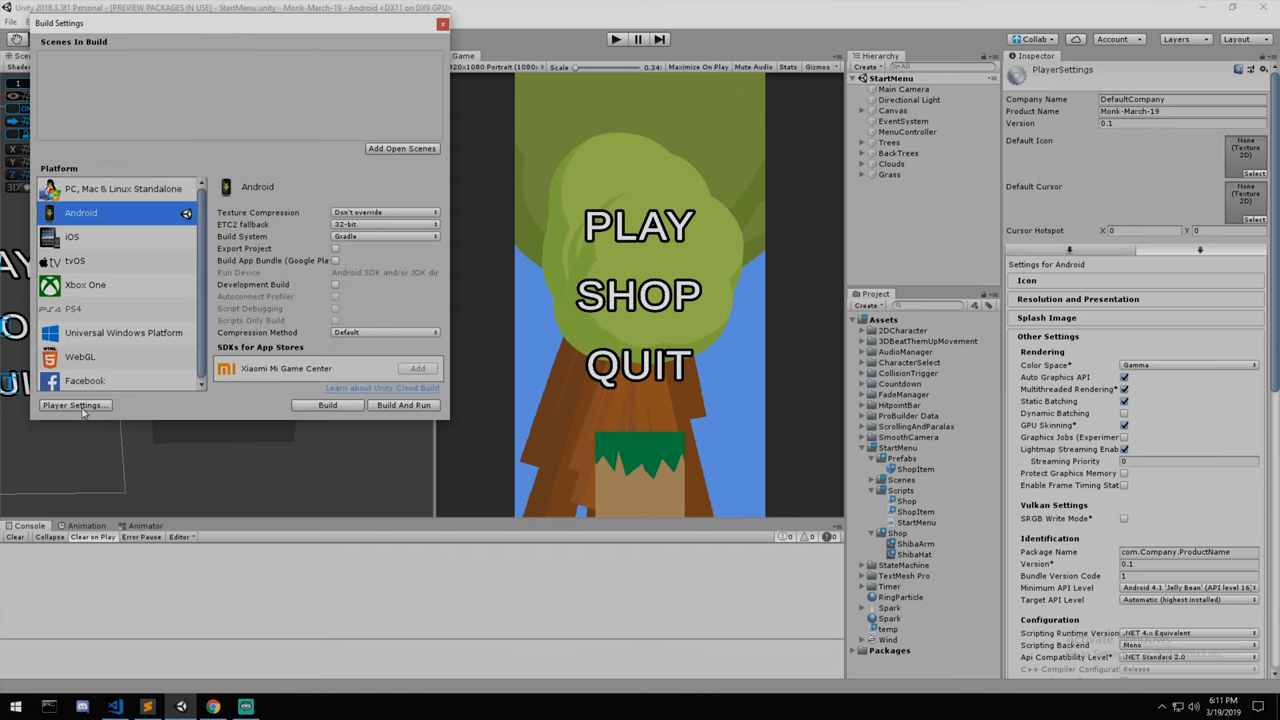
pyautogui.moveTo(197, 208)
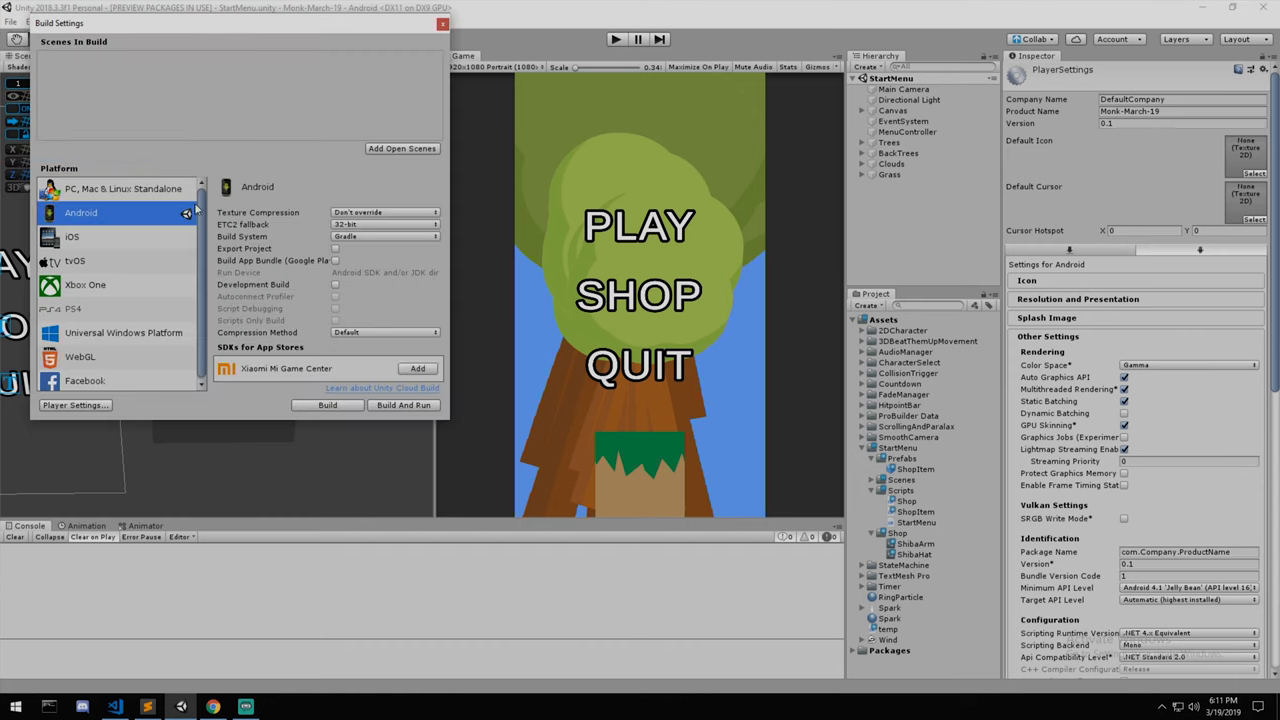
pyautogui.moveTo(440, 383)
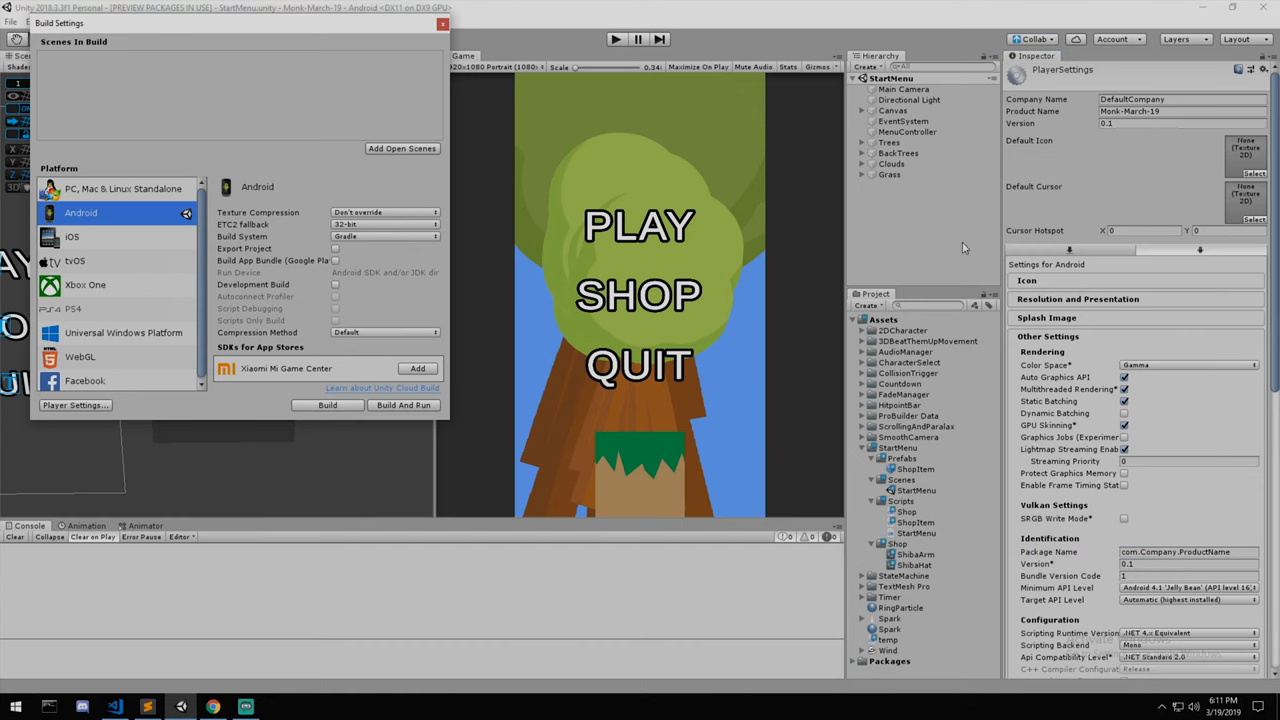
# Step: Add the open StartMenu scene to the build and attempt an Android Build And Run
pyautogui.click(402, 148)
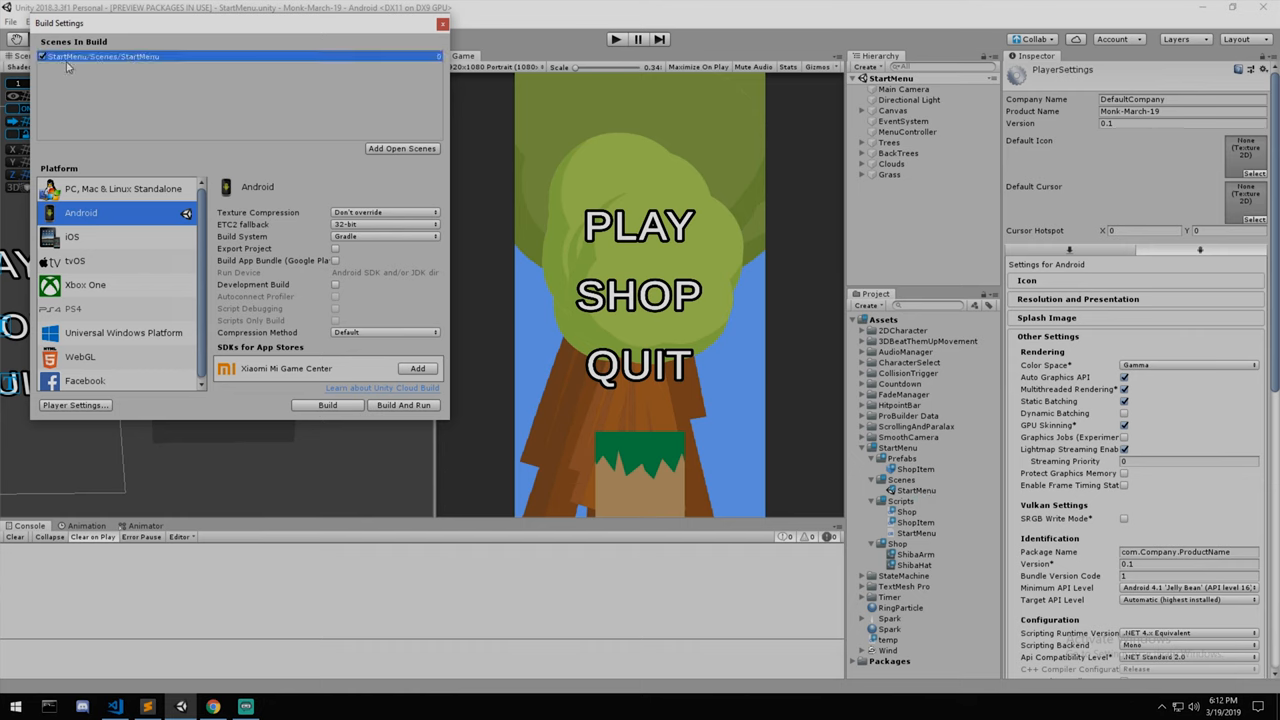
pyautogui.moveTo(490, 441)
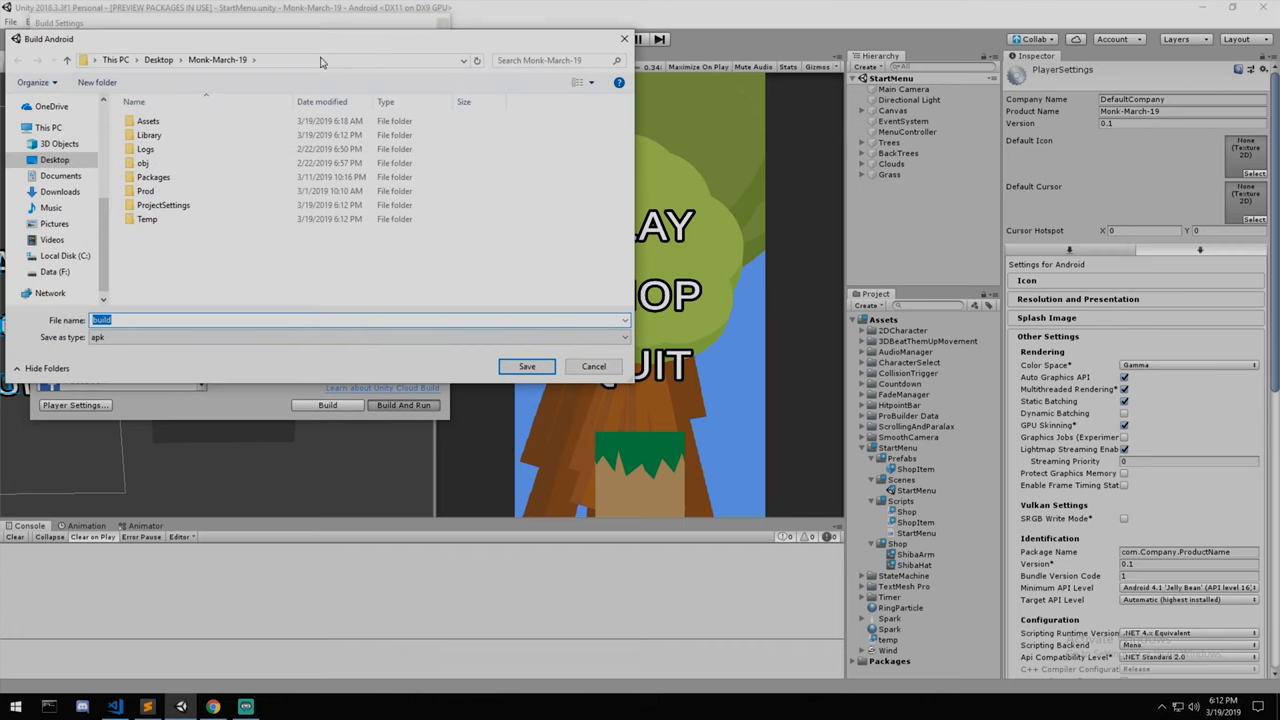
pyautogui.moveTo(318, 277)
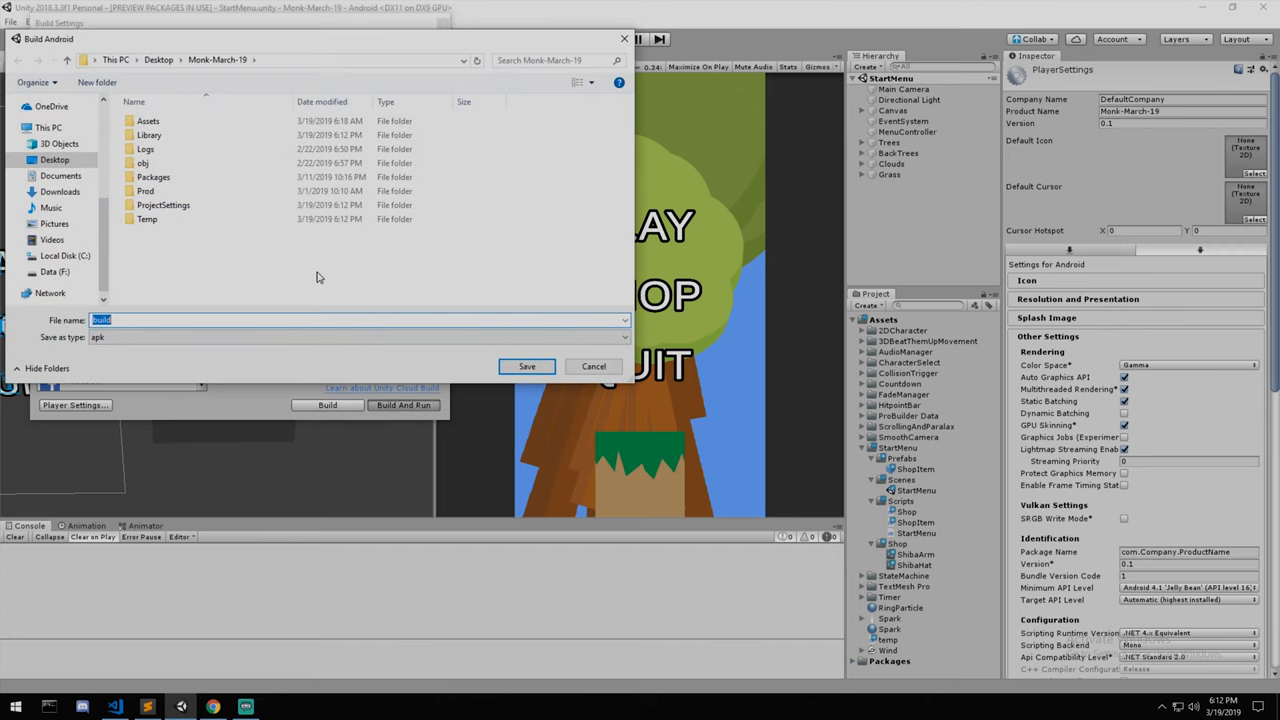
pyautogui.click(593, 366)
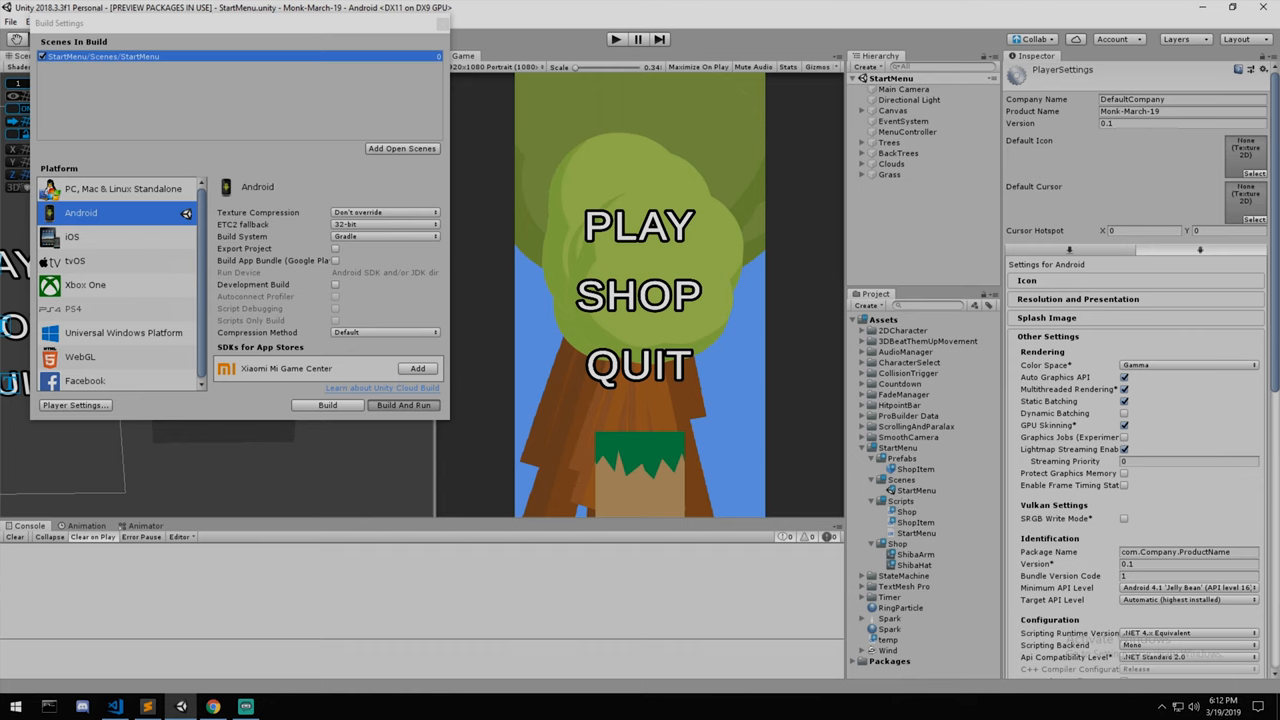
pyautogui.click(403, 405)
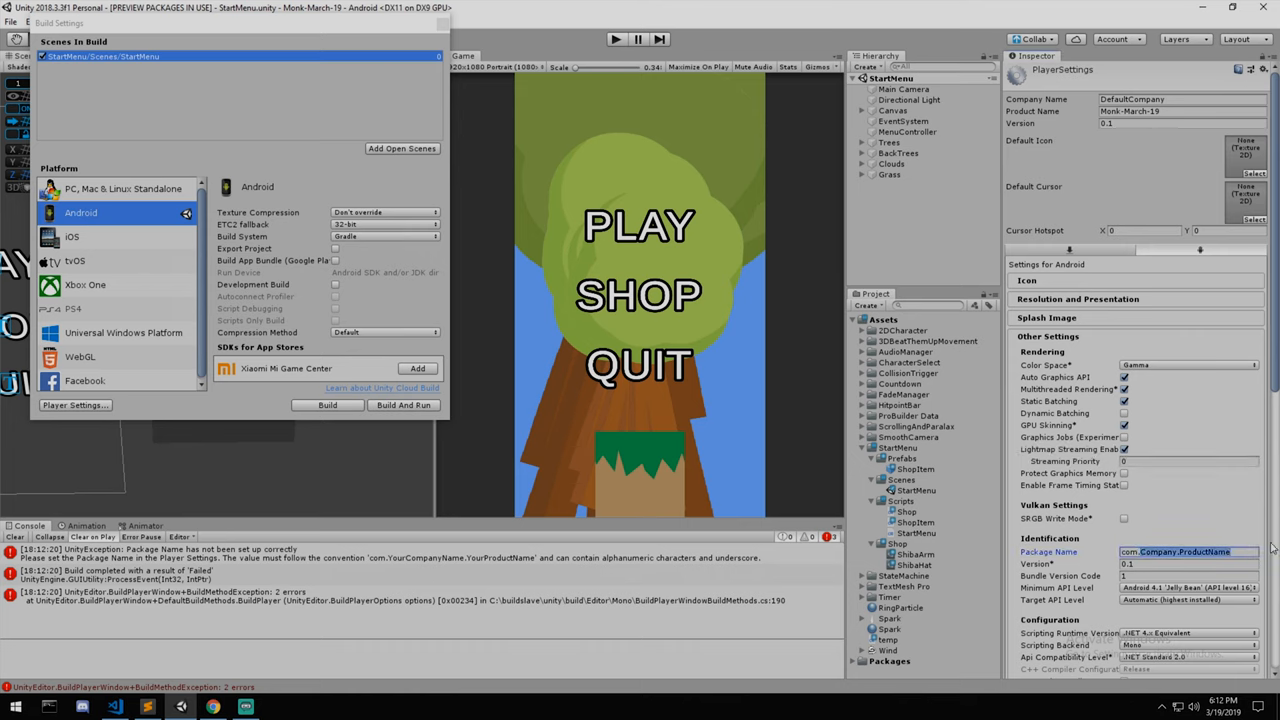
# Step: Replace the Player Settings package name with com.Epitome.MonkMarch
pyautogui.write('com.Epitome.')
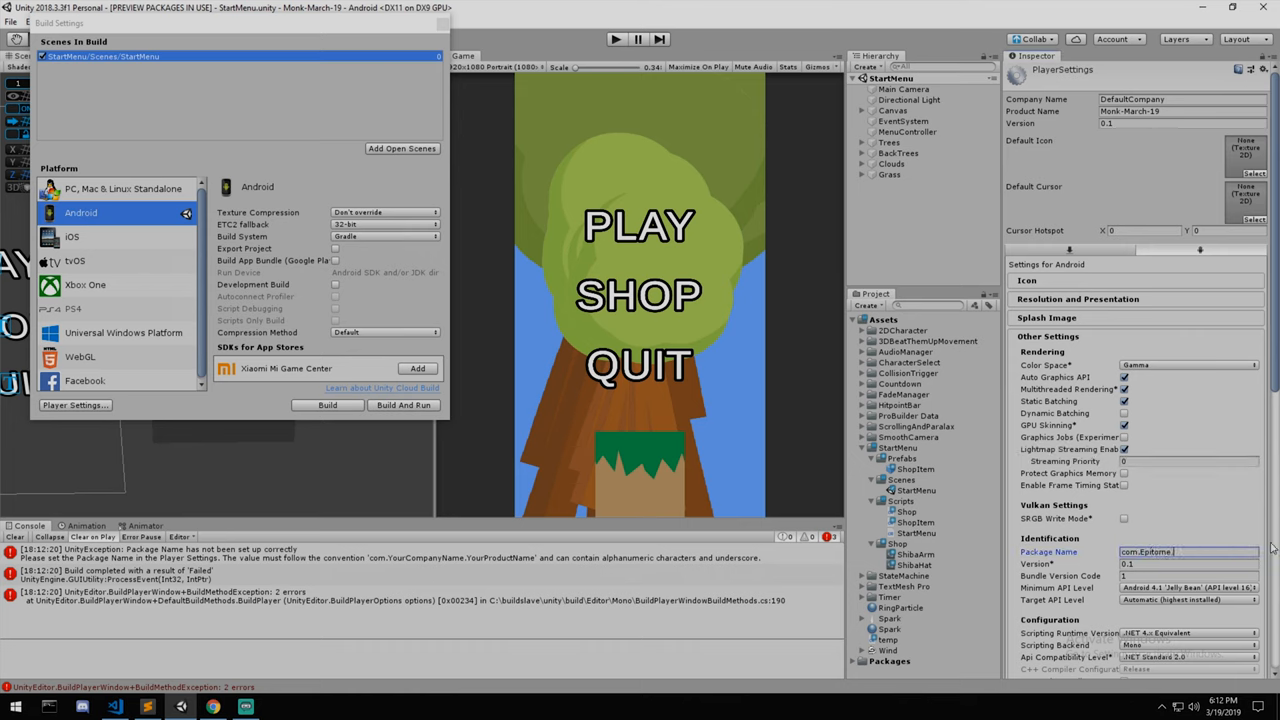
pyautogui.write('MonkMarch')
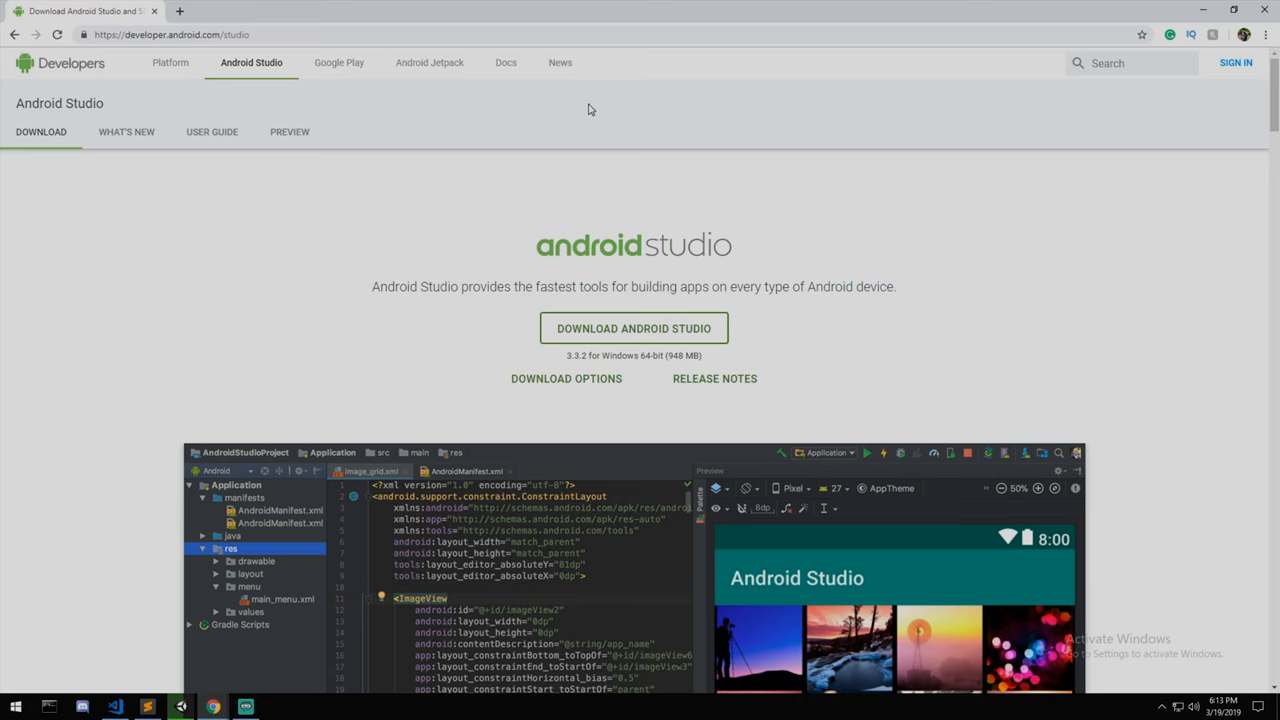
pyautogui.moveTo(908, 218)
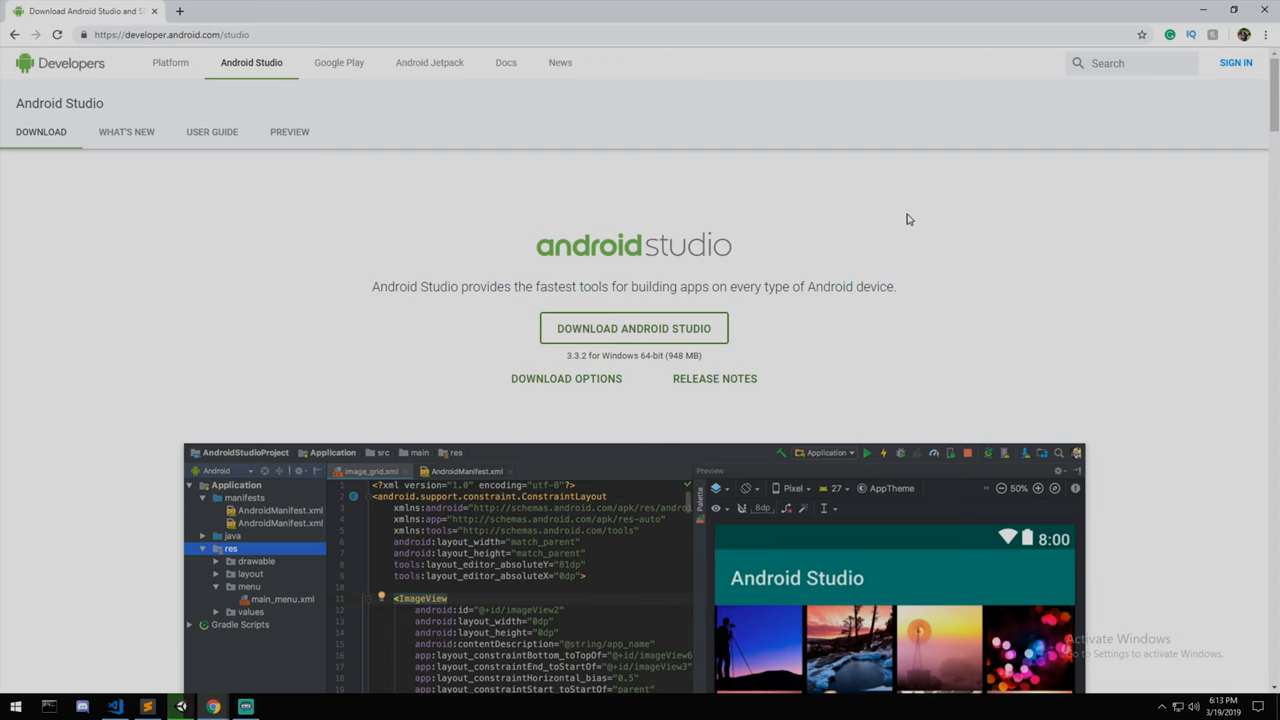
pyautogui.moveTo(1024, 251)
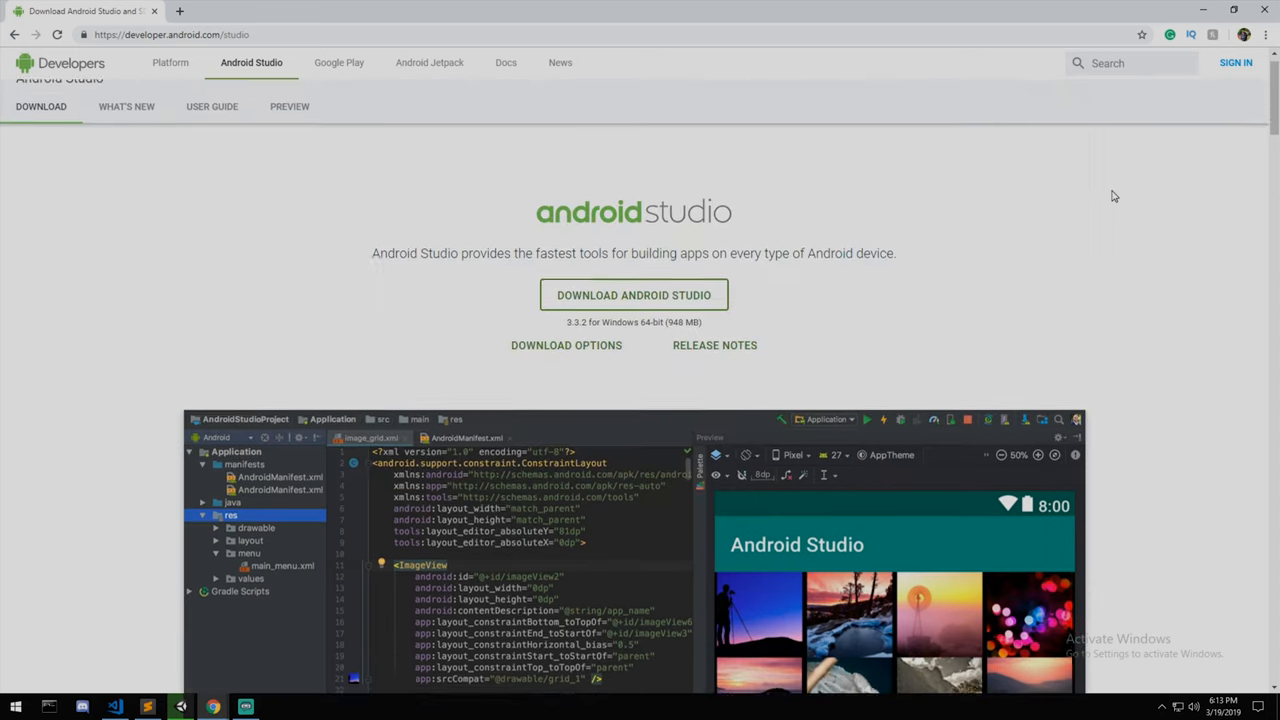
# Step: Scroll the Android Studio download page down to the 'Command line tools only' section
pyautogui.scroll(-3)
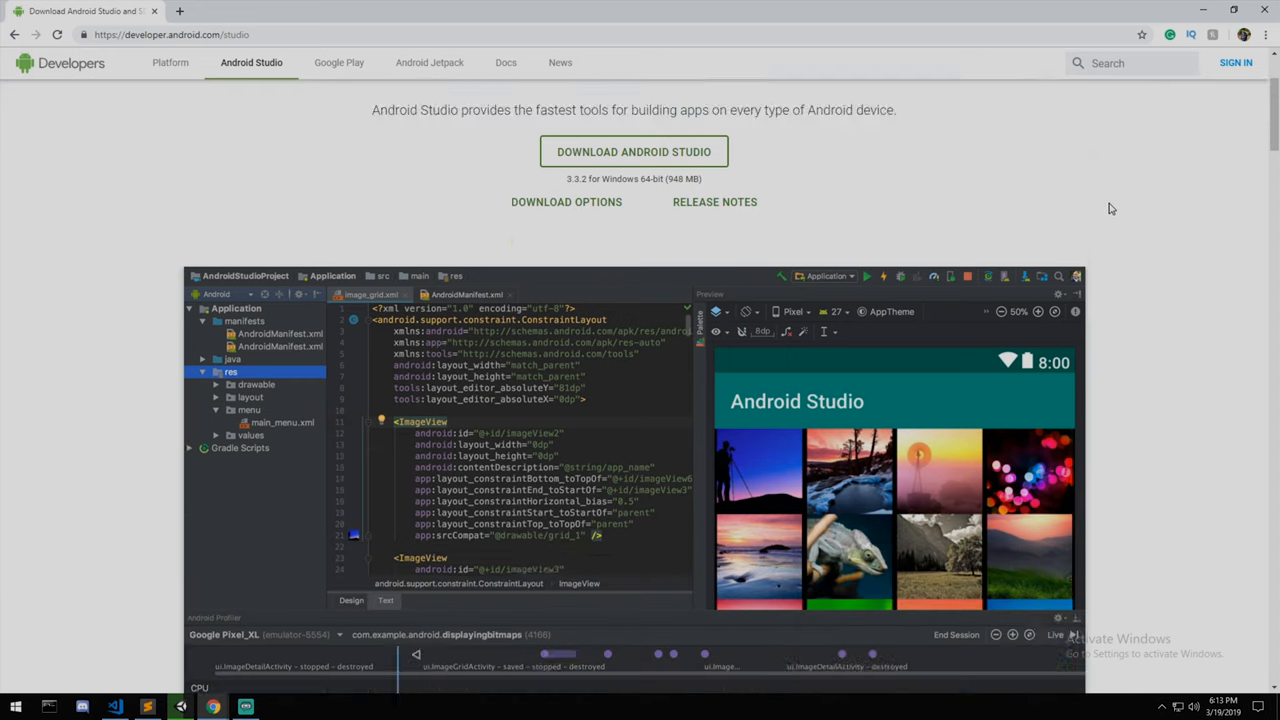
pyautogui.scroll(-3)
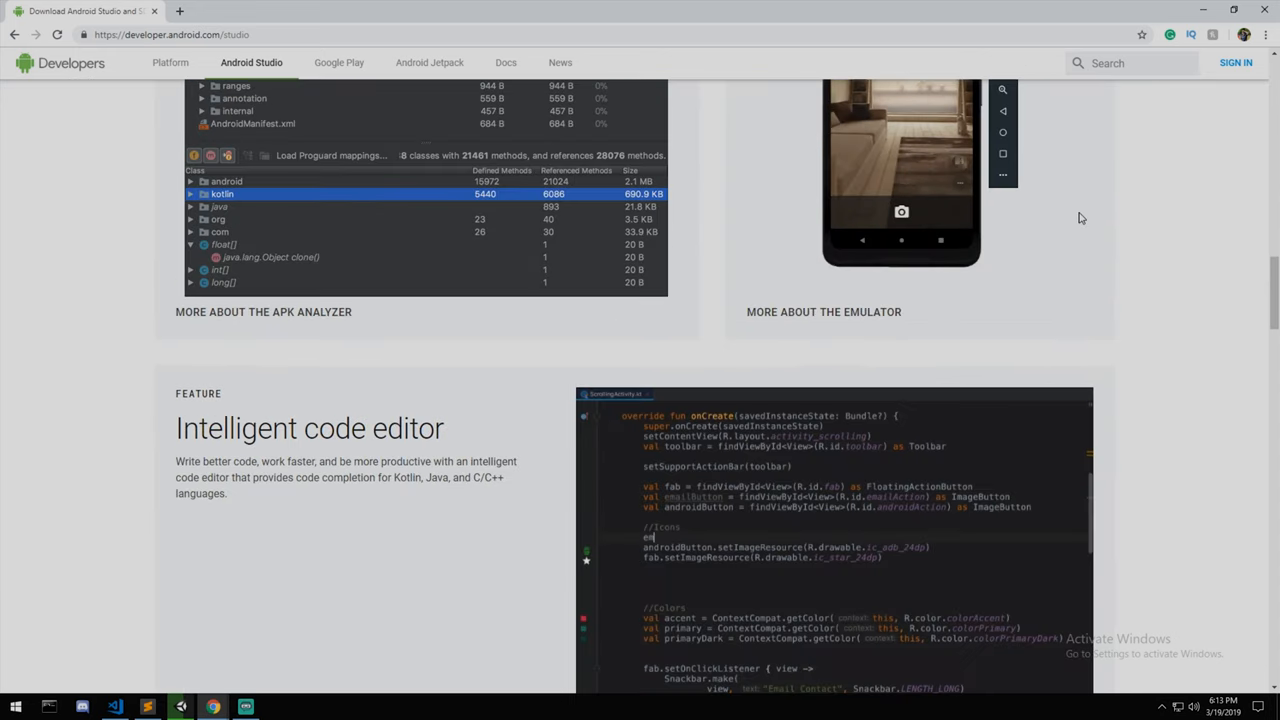
pyautogui.scroll(-3)
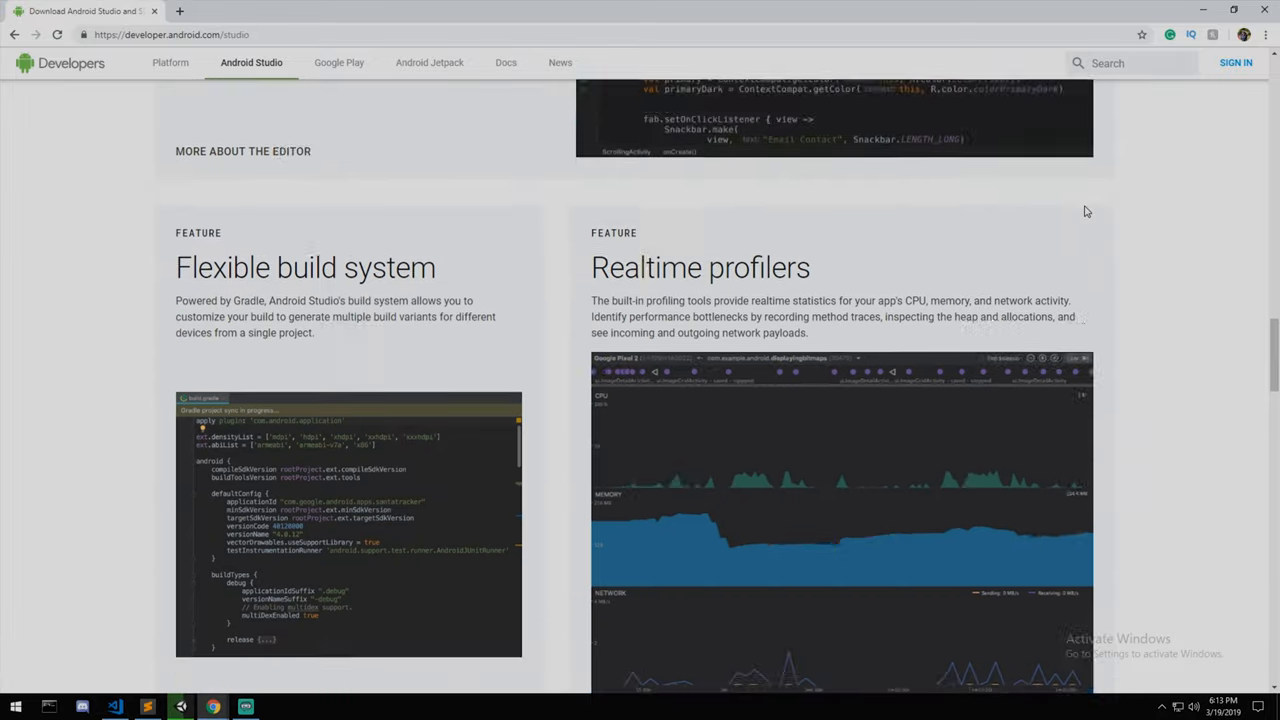
pyautogui.scroll(-3)
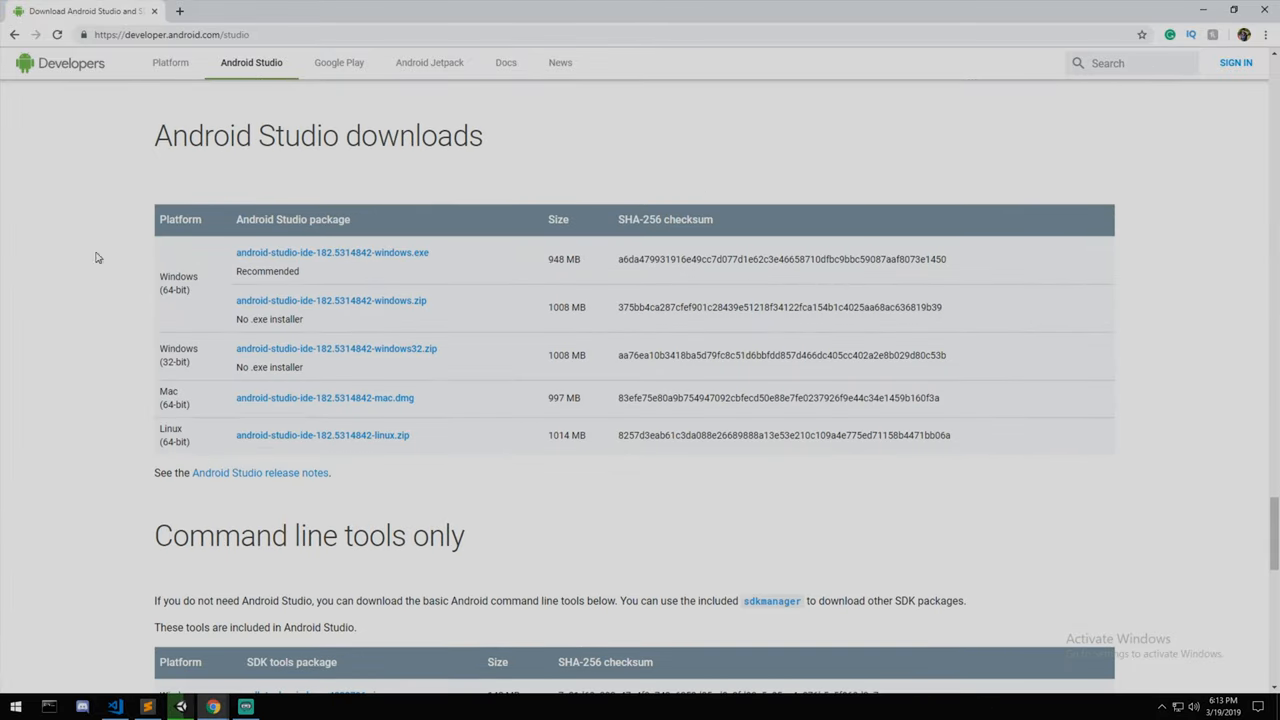
pyautogui.scroll(-3)
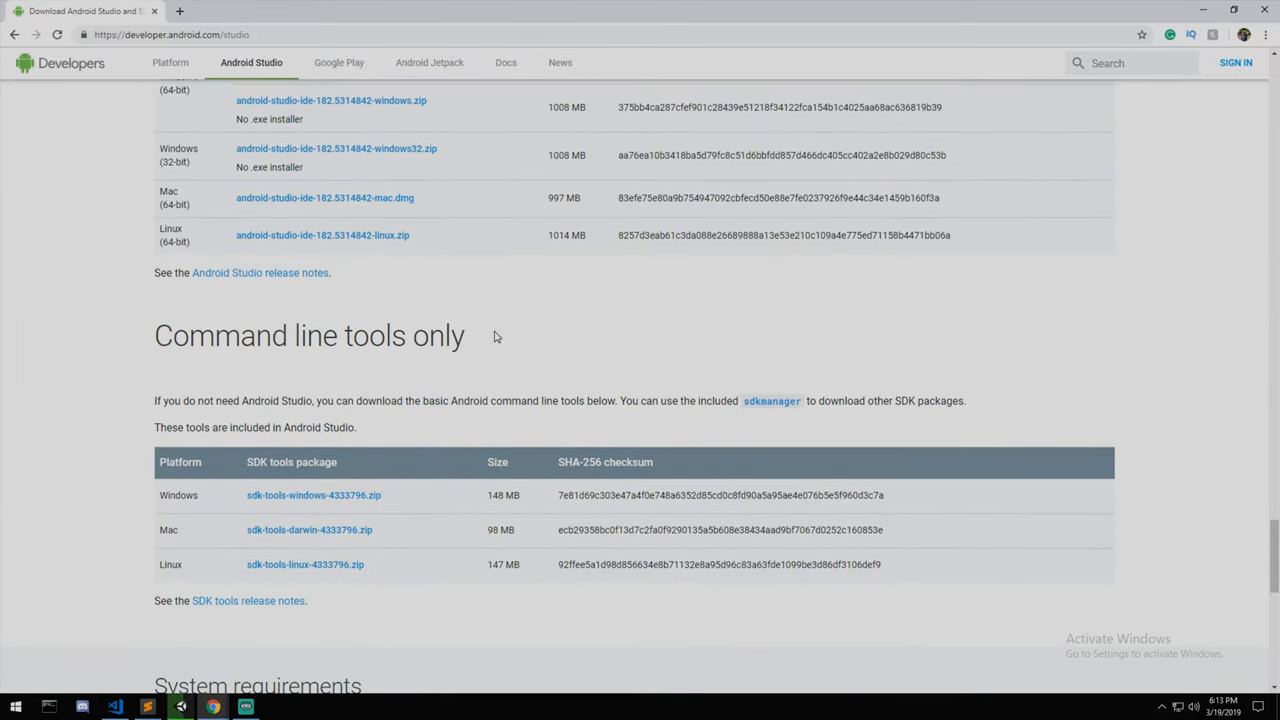
pyautogui.tripleClick(309, 335)
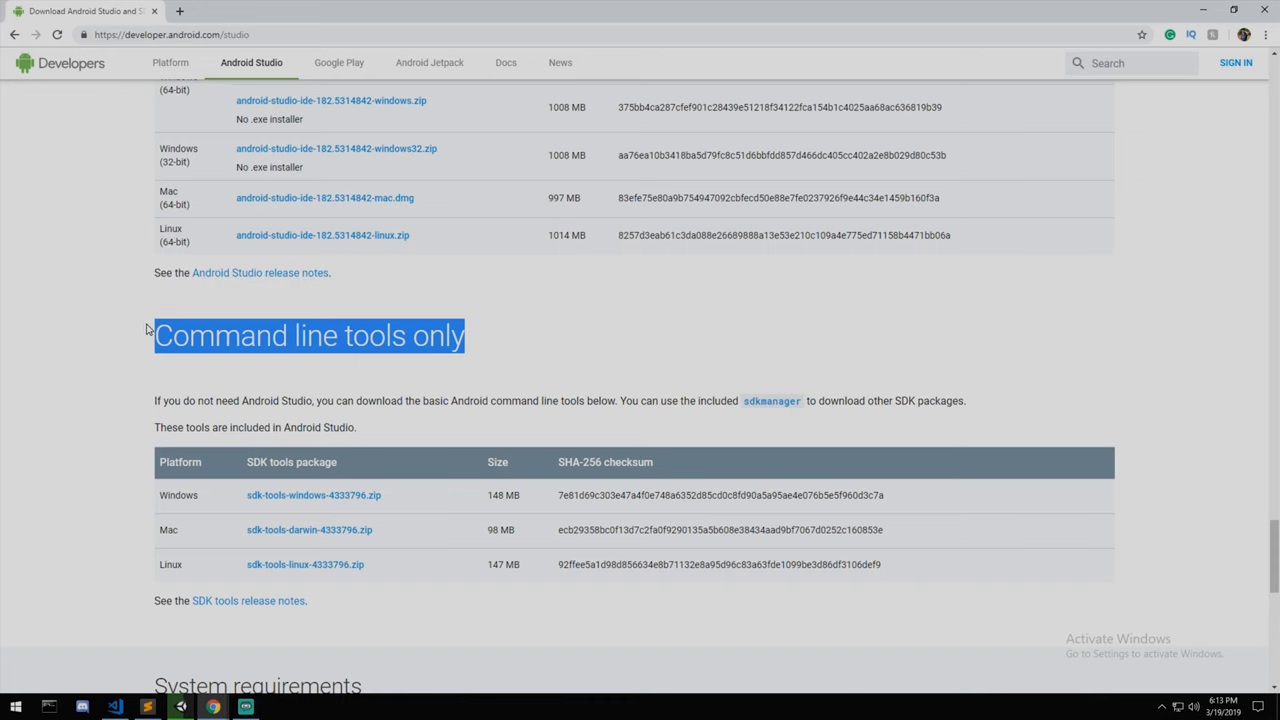
pyautogui.scroll(-3)
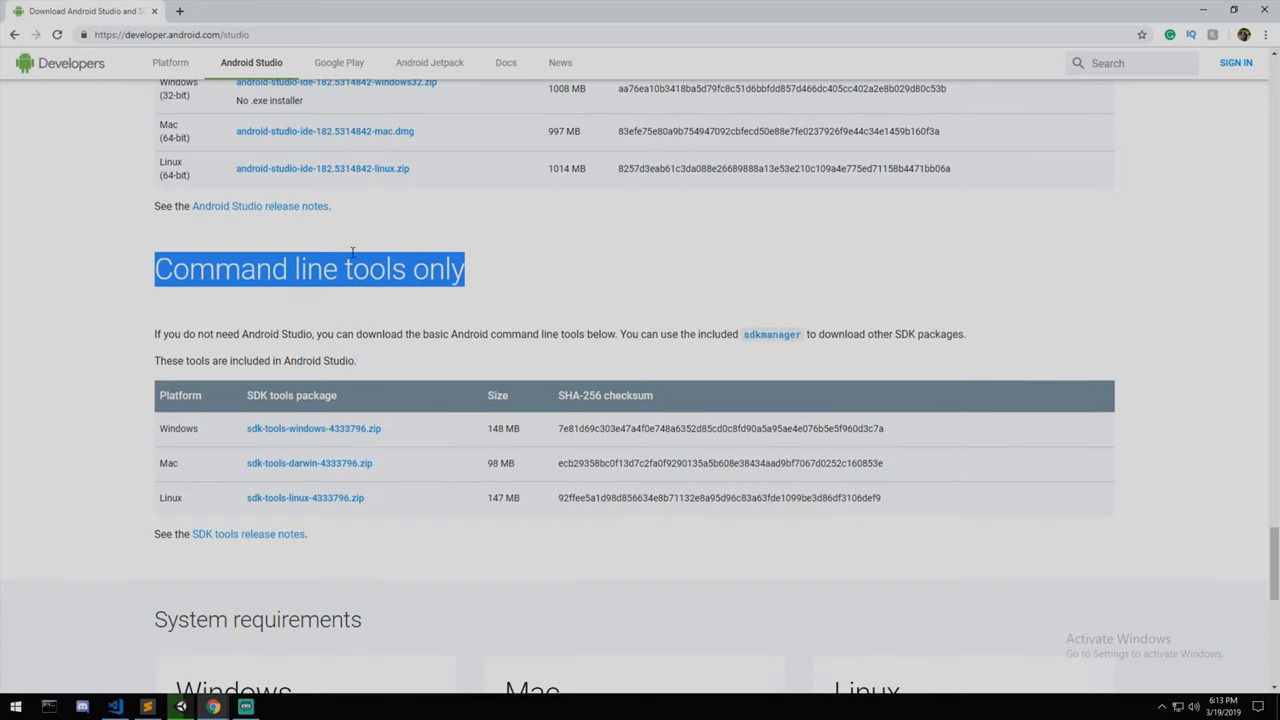
# Step: Accept the license and download sdk-tools-windows-4333796.zip, then open the downloaded zip
pyautogui.click(313, 428)
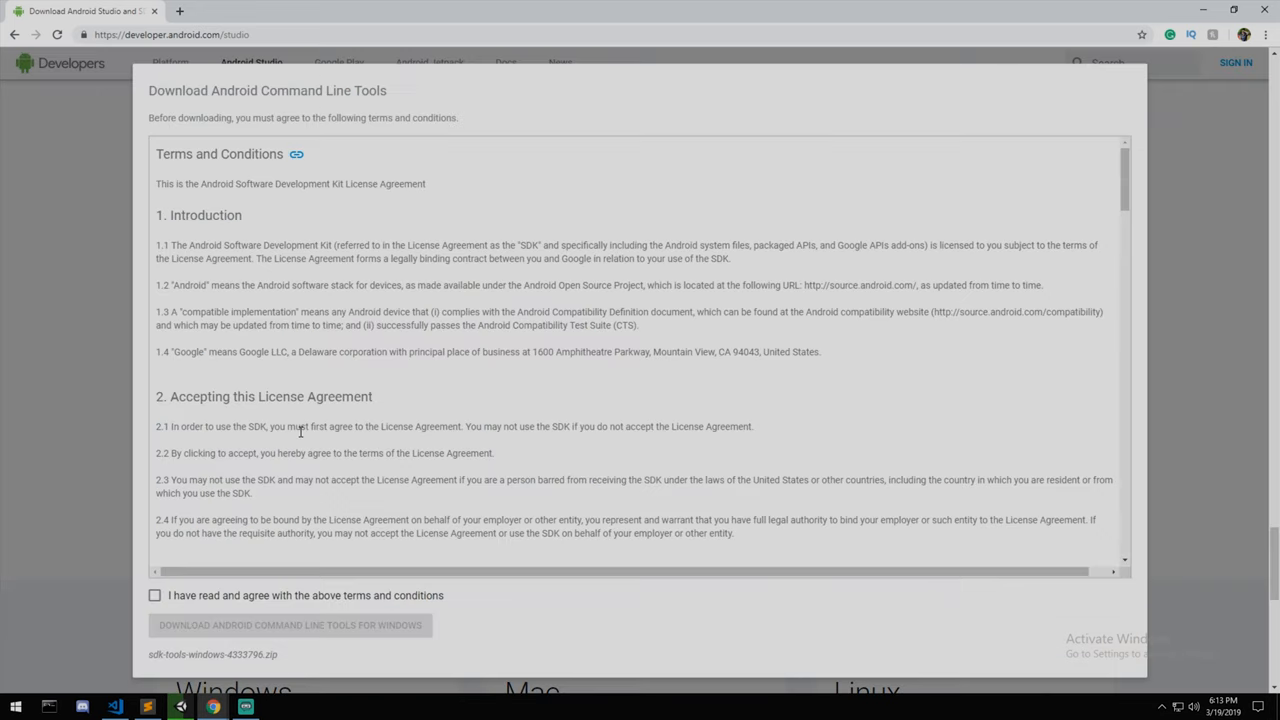
pyautogui.click(154, 595)
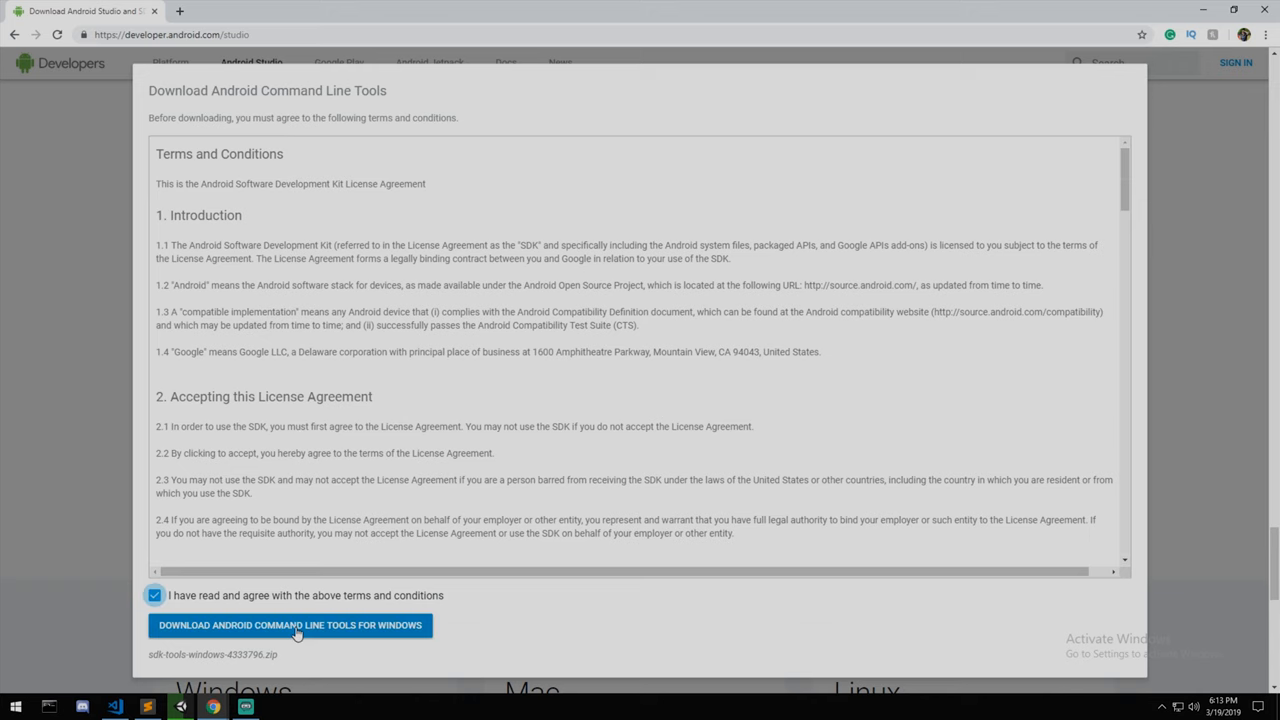
pyautogui.click(290, 625)
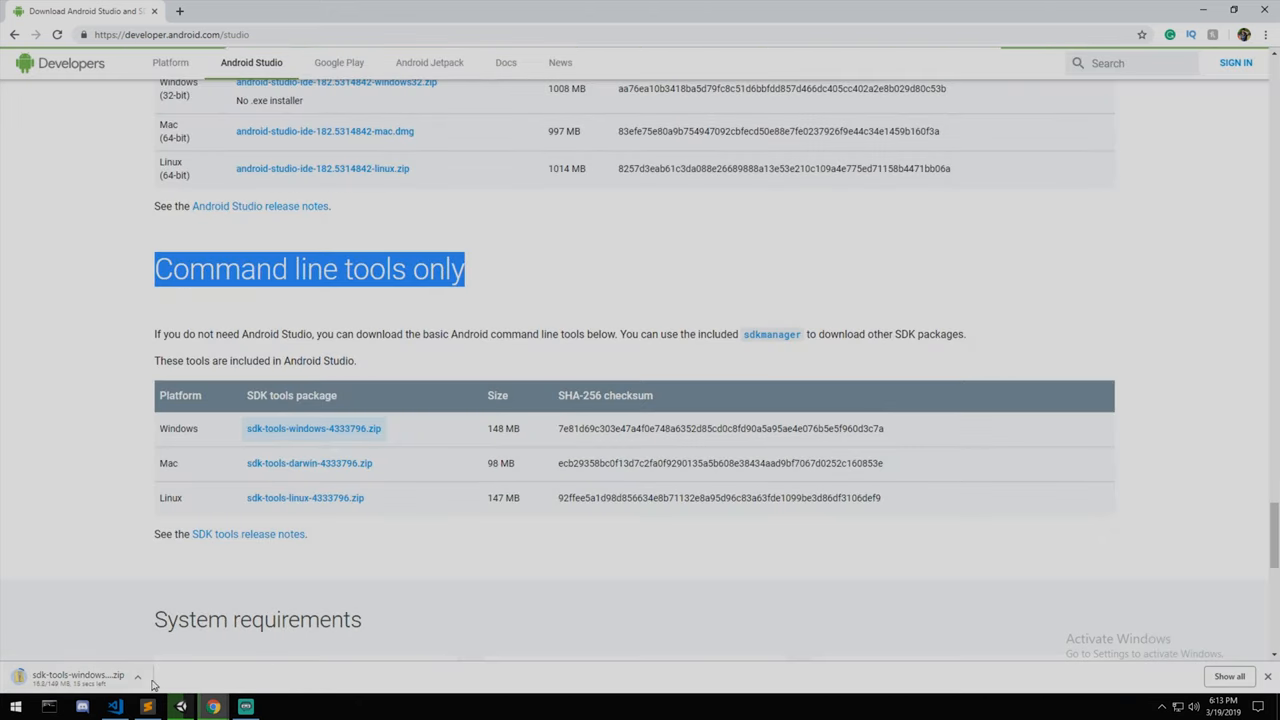
pyautogui.click(137, 676)
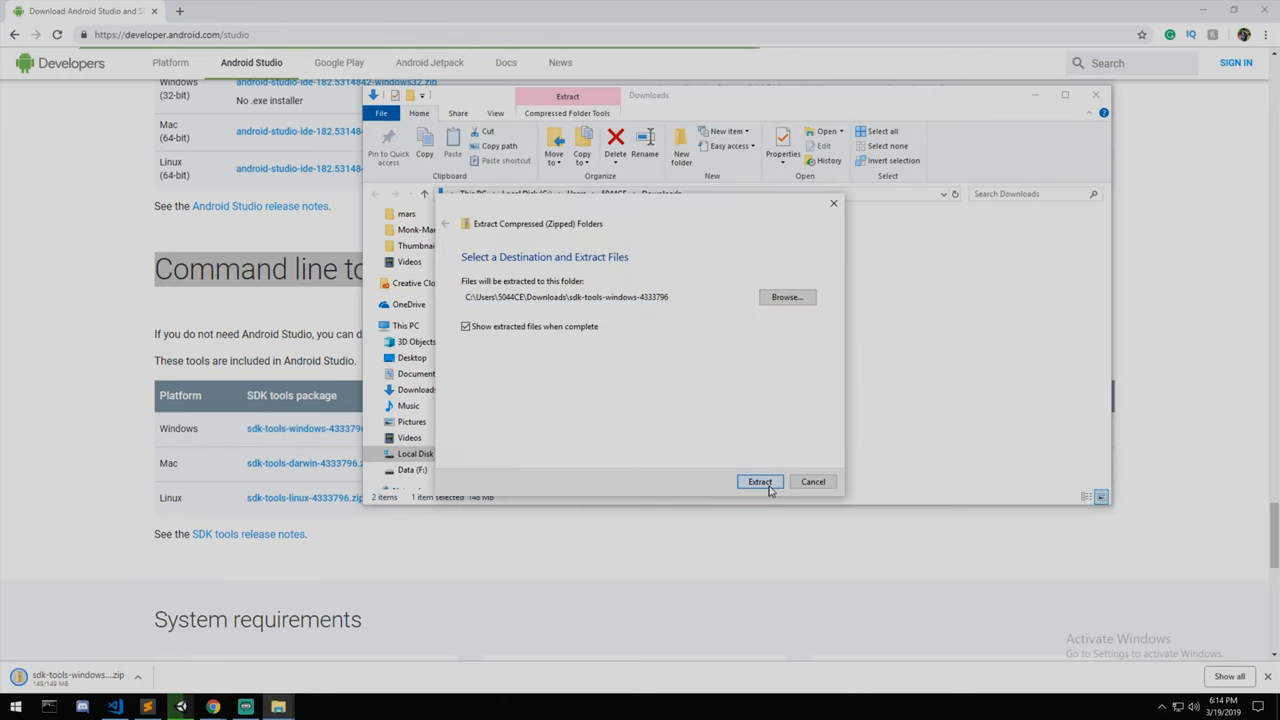
# Step: Extract the SDK tools zip into Downloads and select the tools folder inside
pyautogui.click(760, 481)
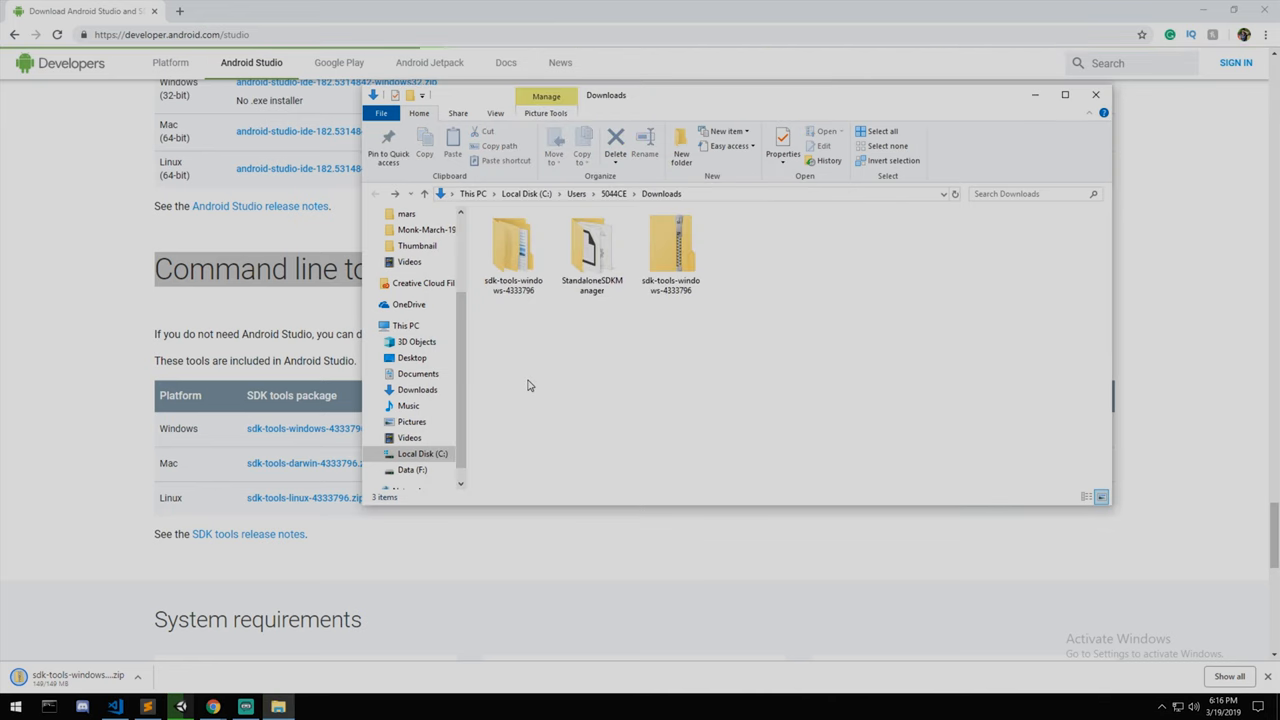
pyautogui.click(513, 250)
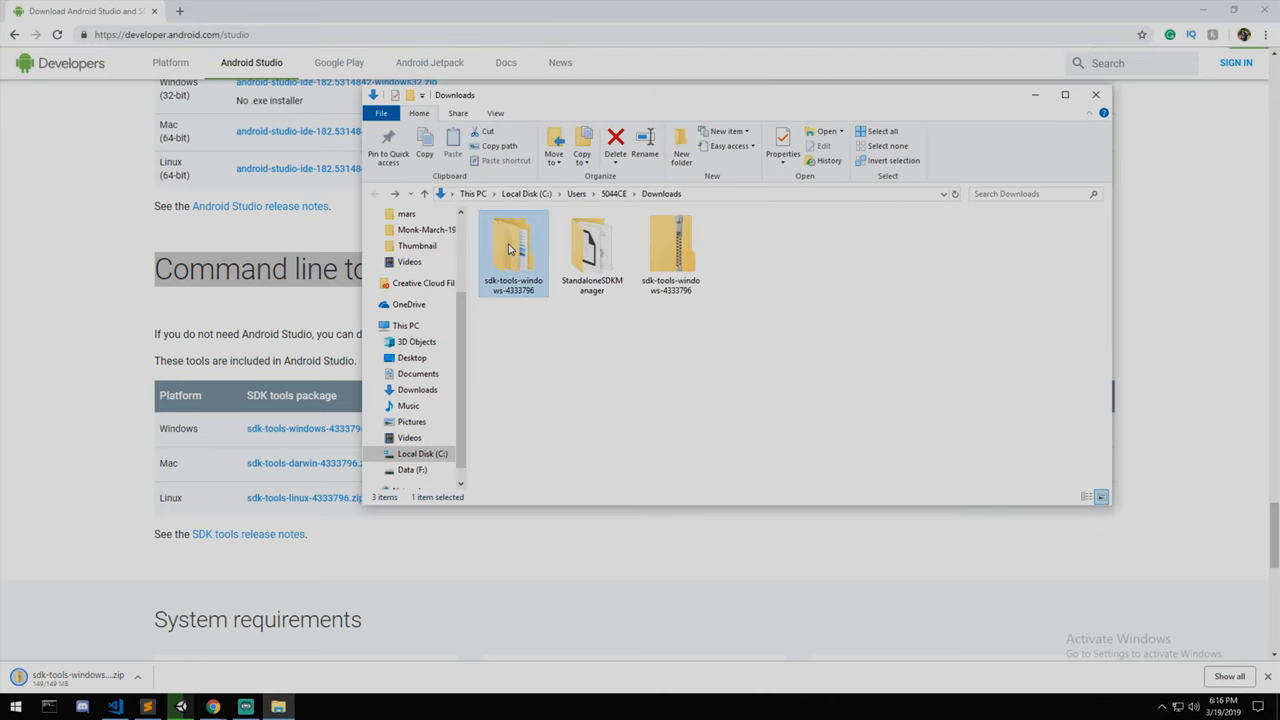
pyautogui.doubleClick(513, 248)
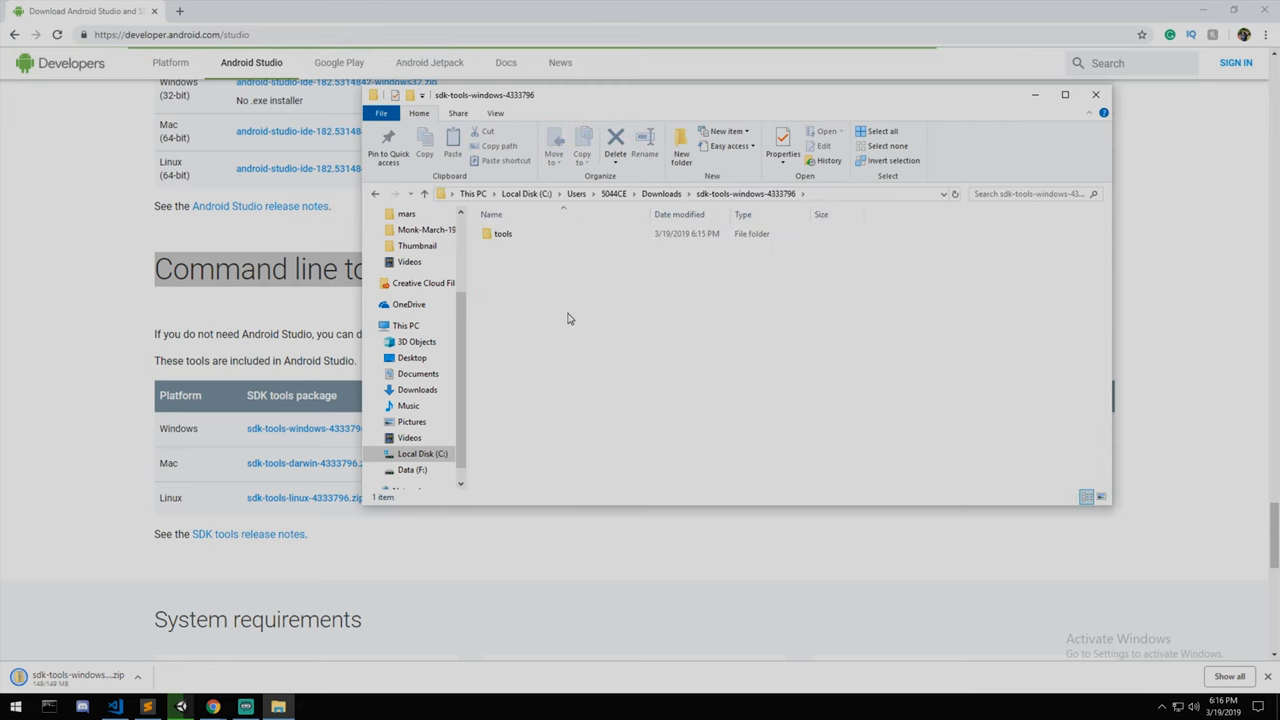
pyautogui.click(502, 233)
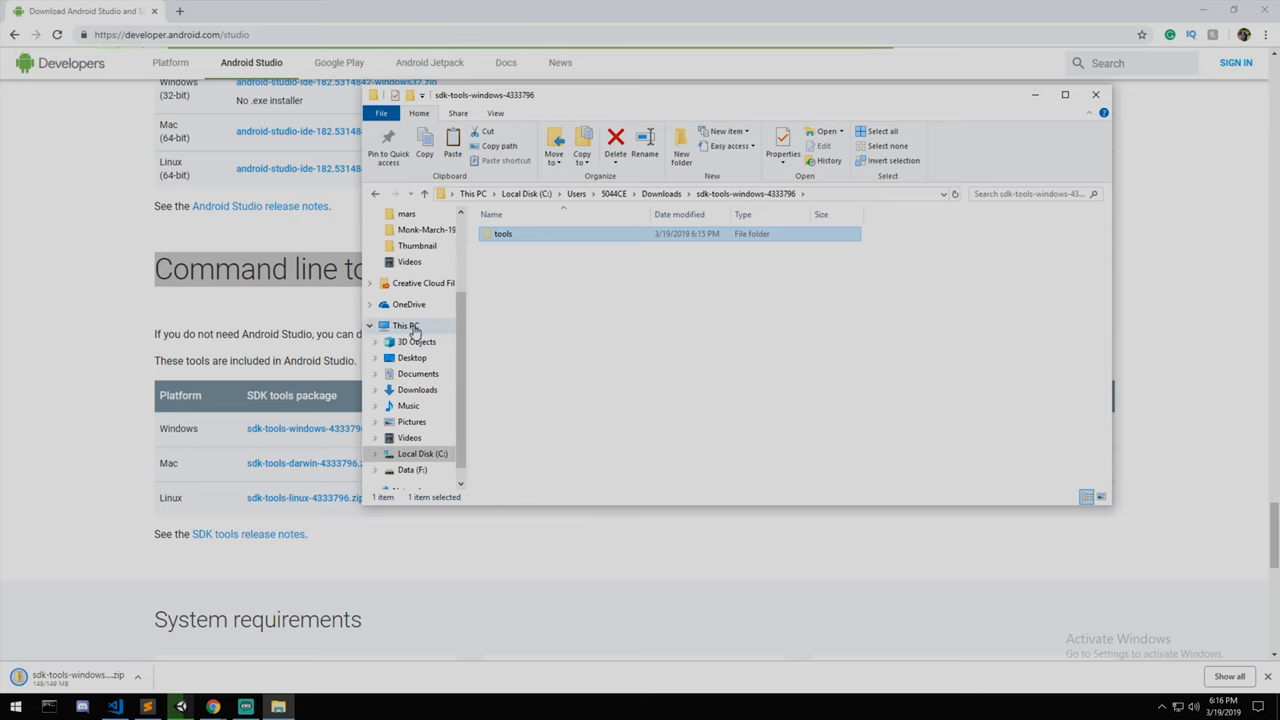
# Step: Create an Android folder on Local Disk (C:) and move the tools folder into it
pyautogui.click(405, 325)
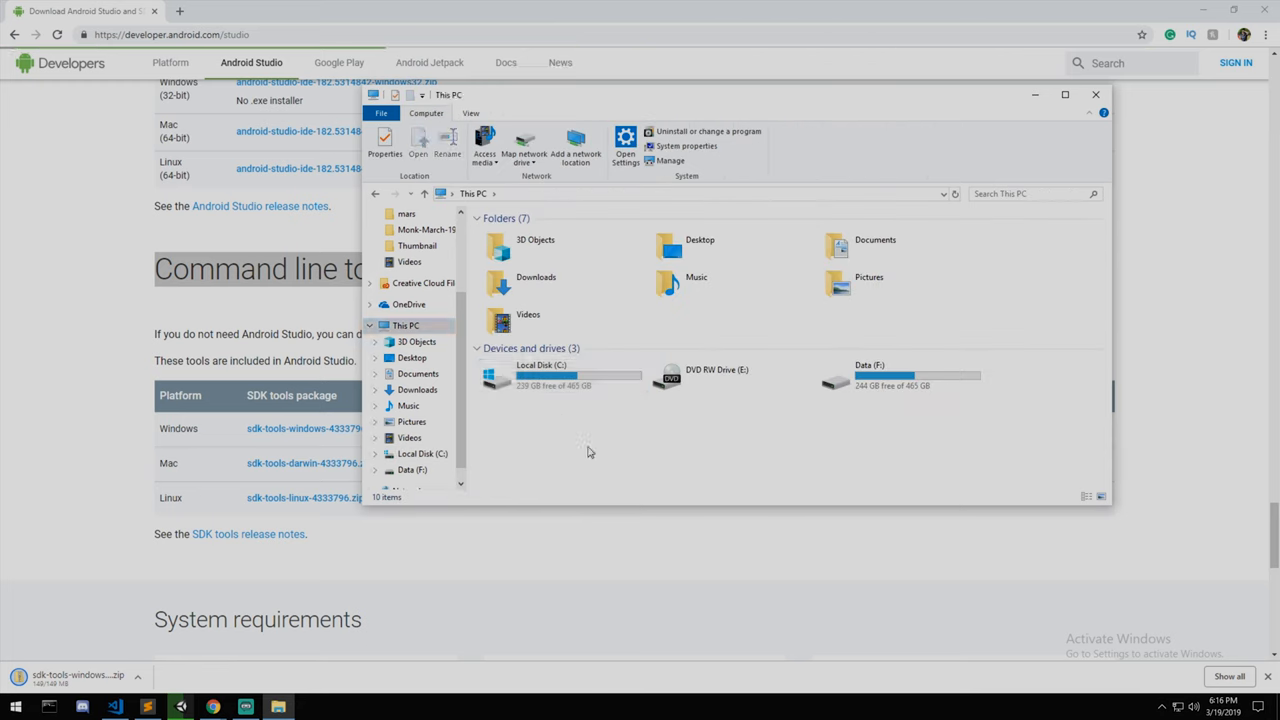
pyautogui.doubleClick(541, 375)
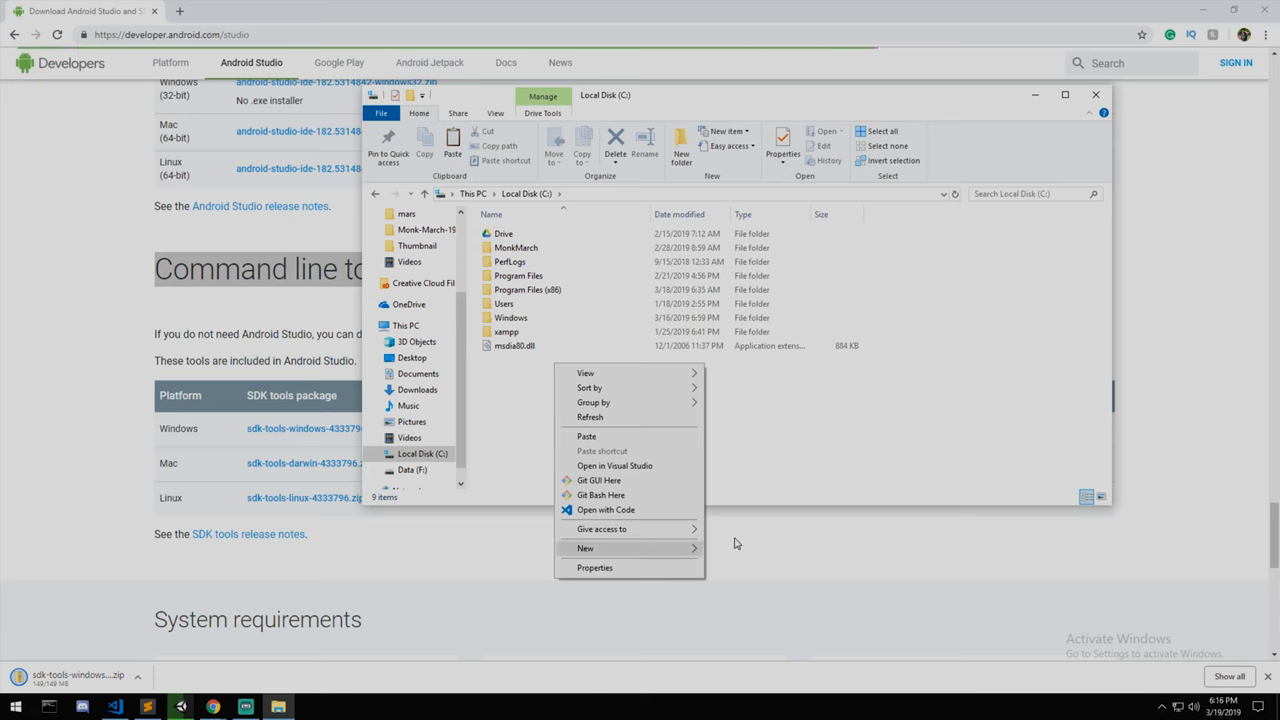
pyautogui.click(585, 548)
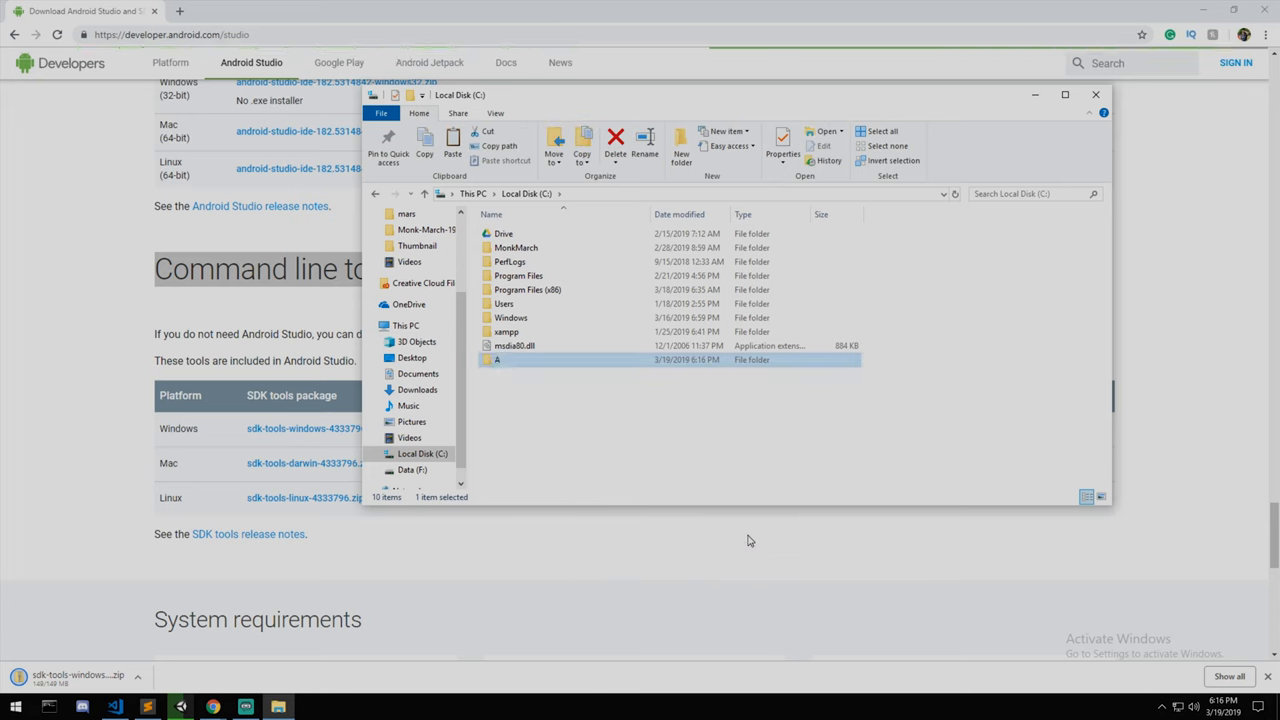
pyautogui.write('ndroid')
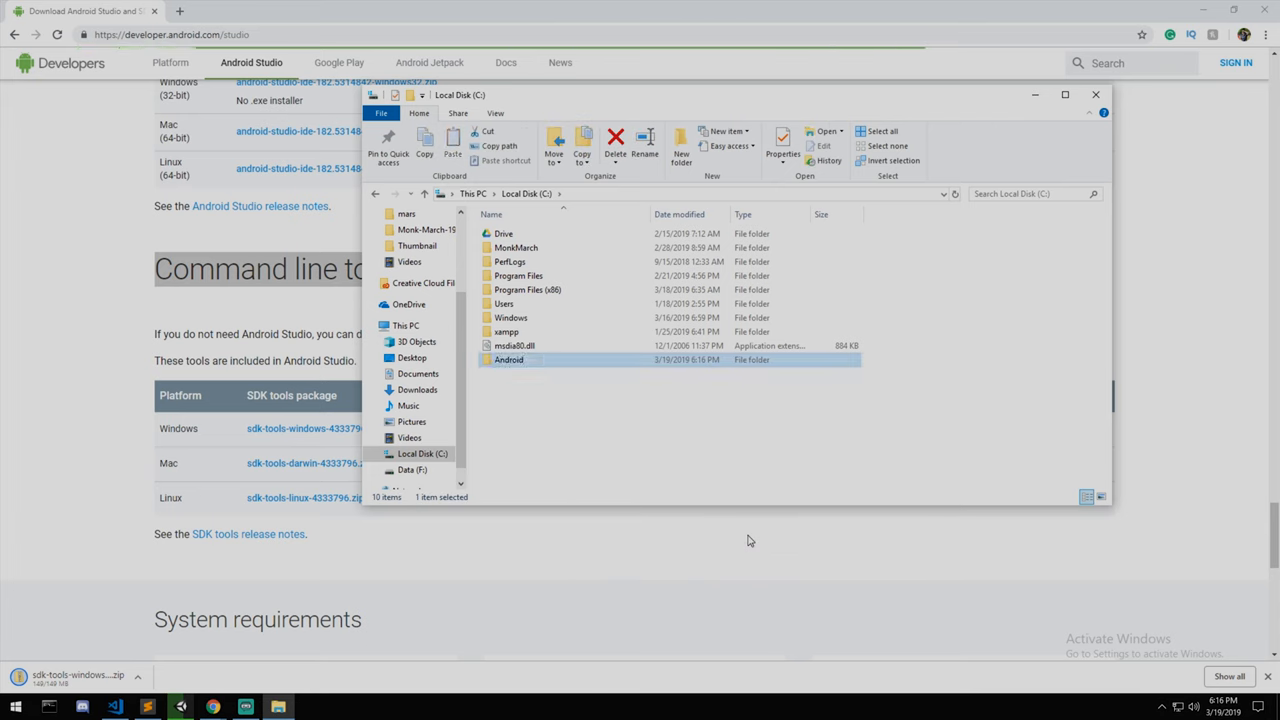
pyautogui.doubleClick(508, 359)
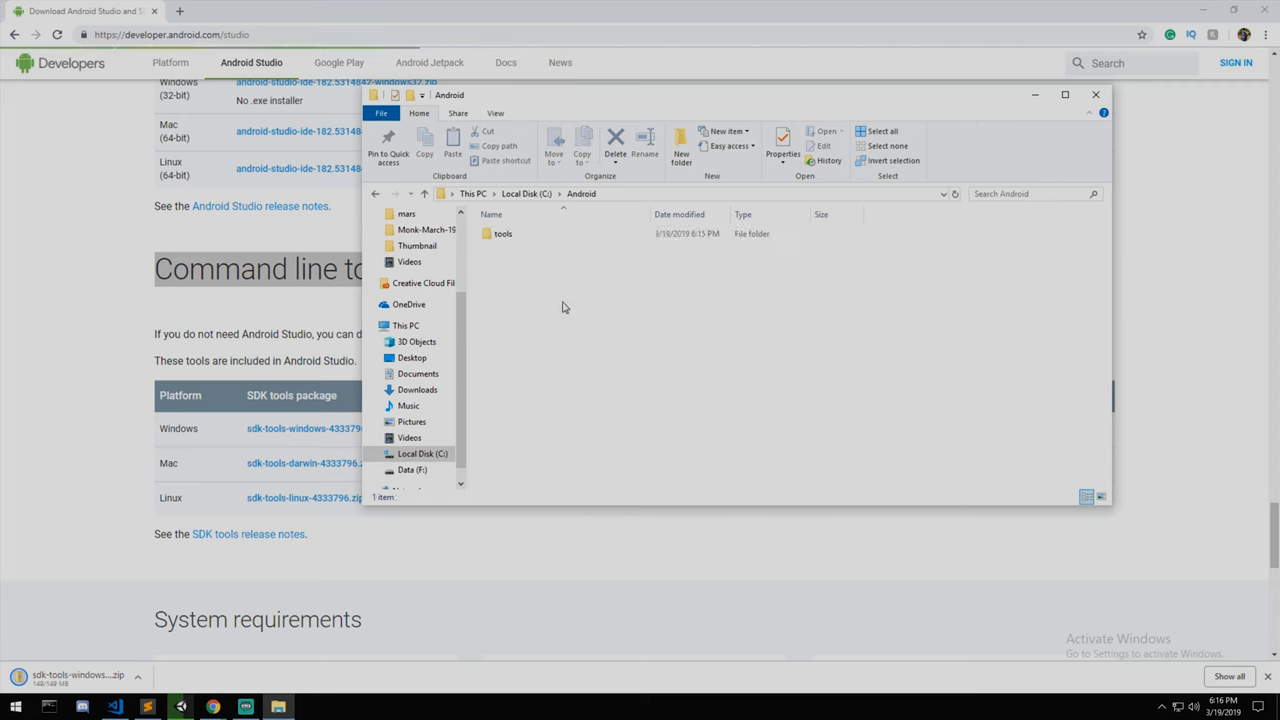
pyautogui.doubleClick(502, 233)
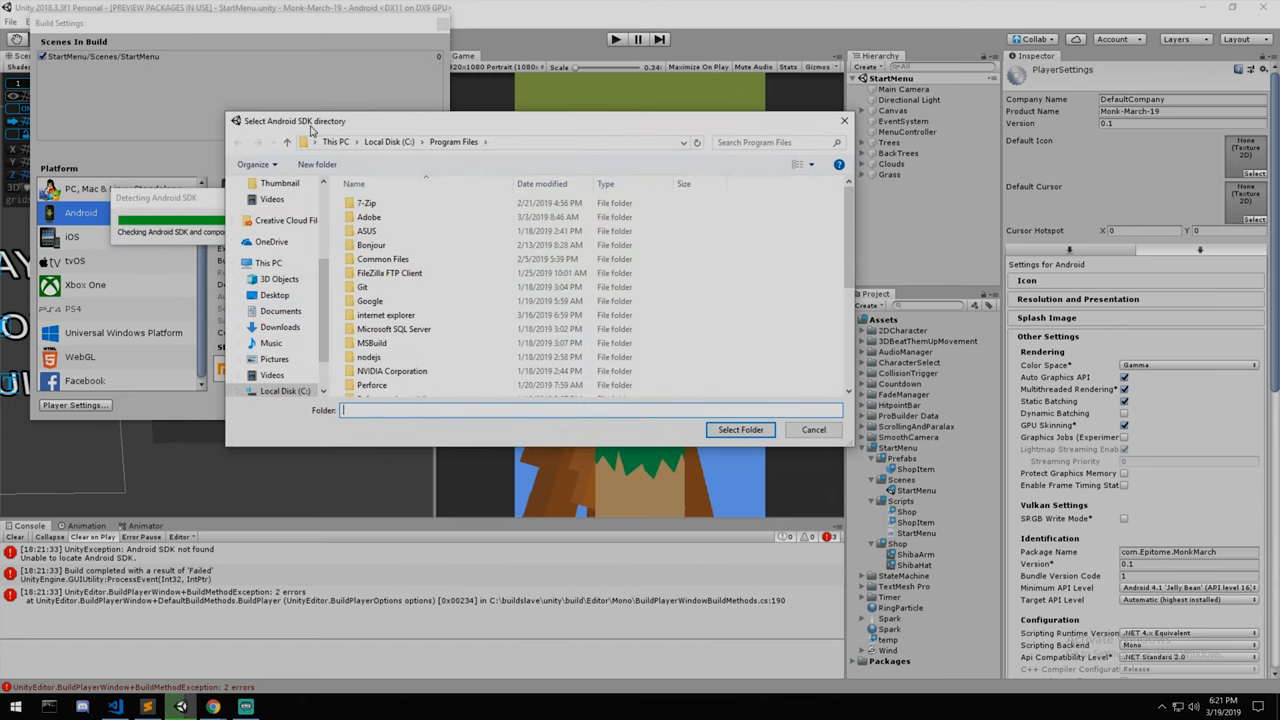
# Step: Select C:\Android as the Android SDK directory in Unity's folder dialog
pyautogui.click(268, 263)
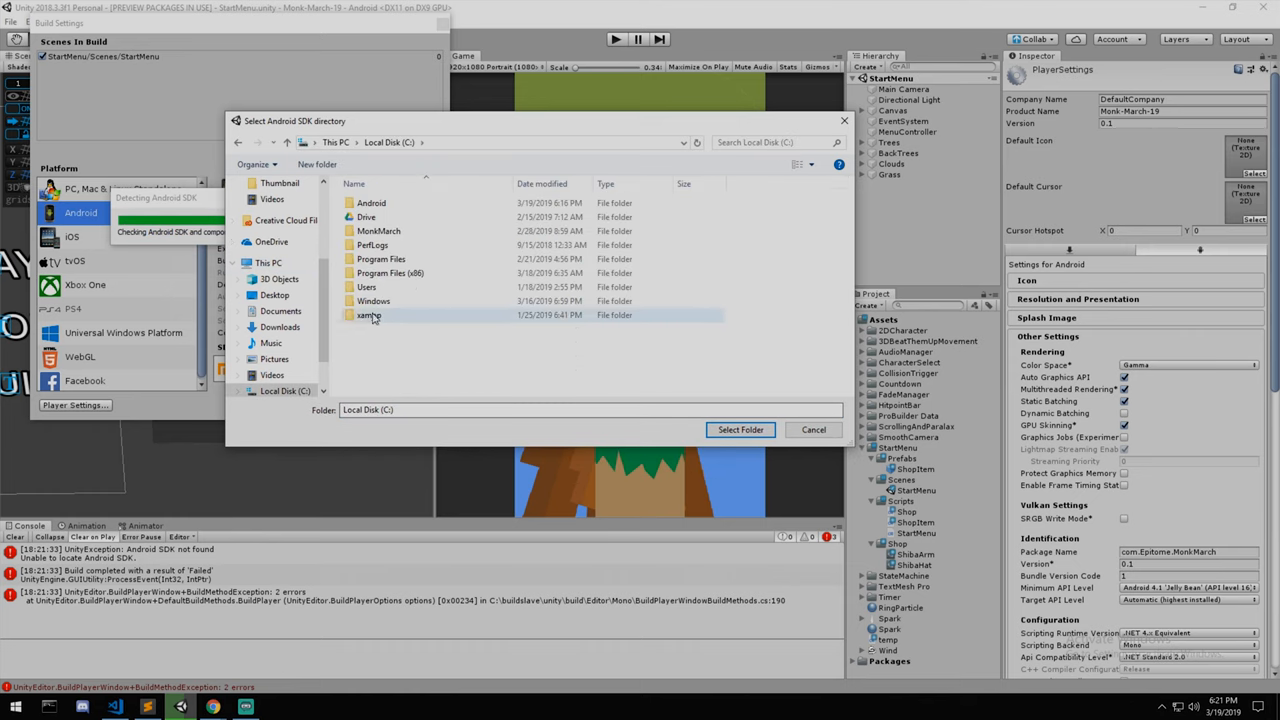
pyautogui.click(813, 429)
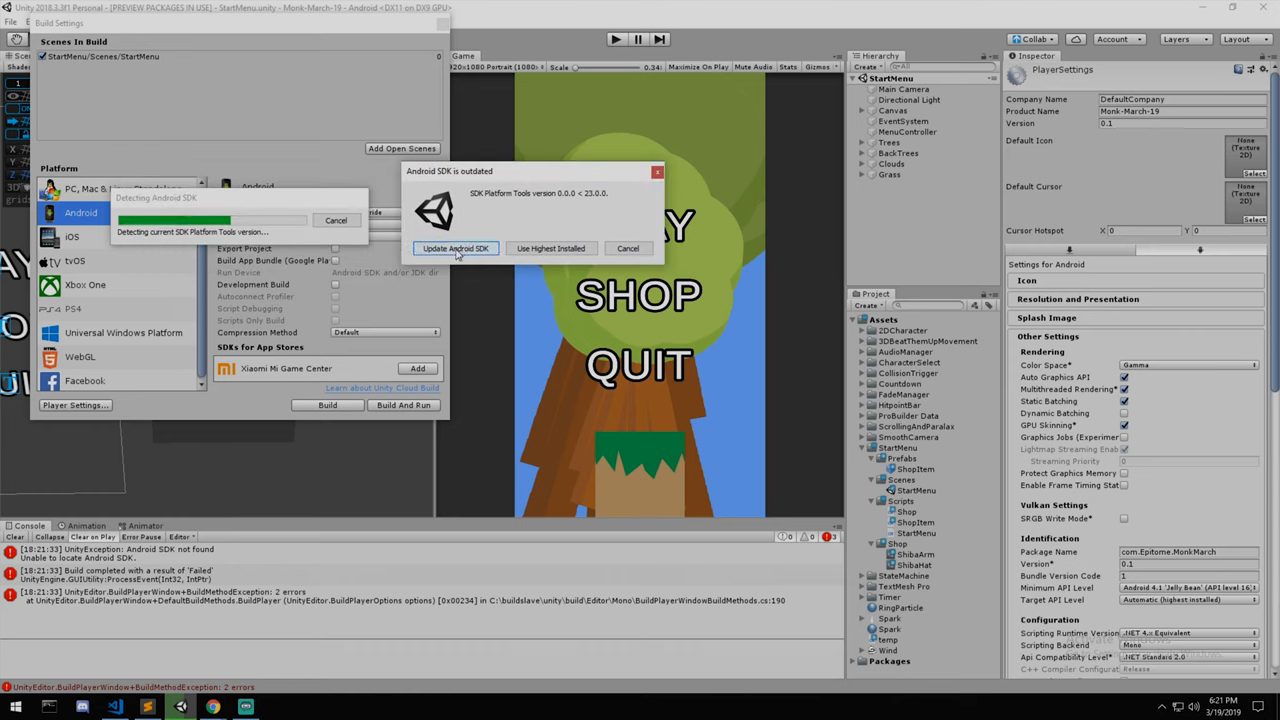
# Step: Accept both Update Android SDK prompts to update to API level 26
pyautogui.click(455, 248)
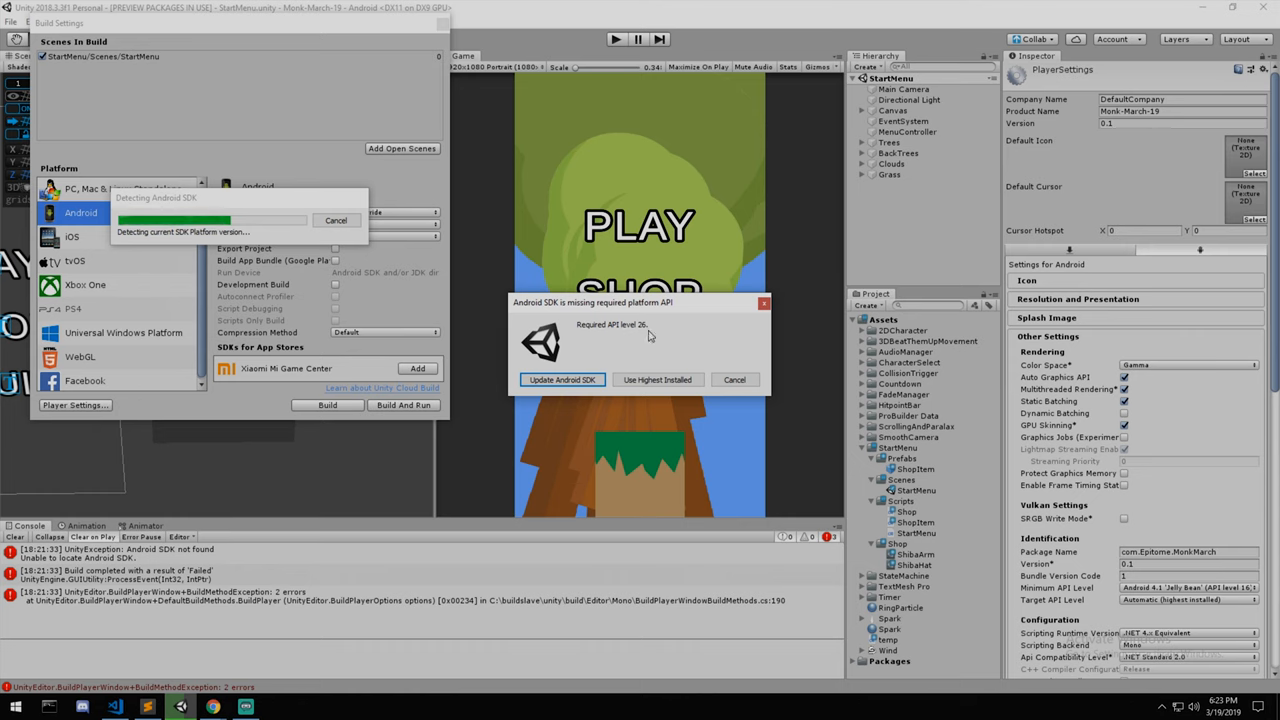
pyautogui.click(561, 379)
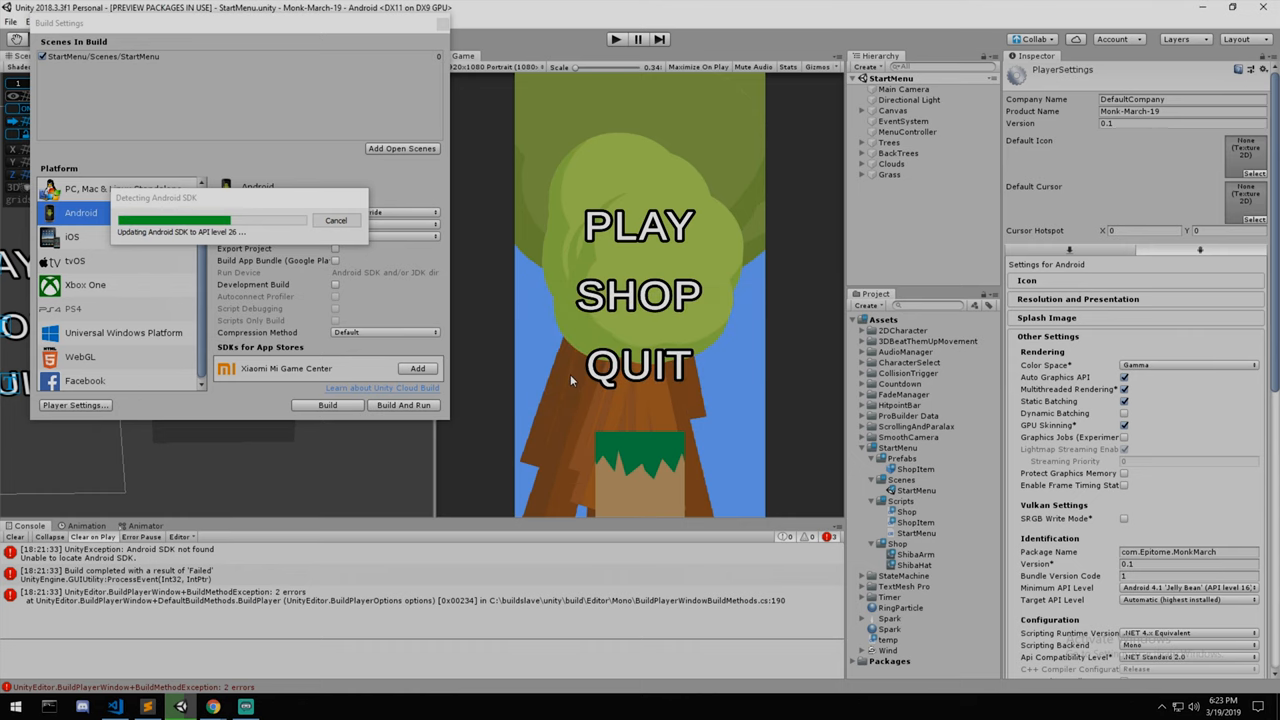